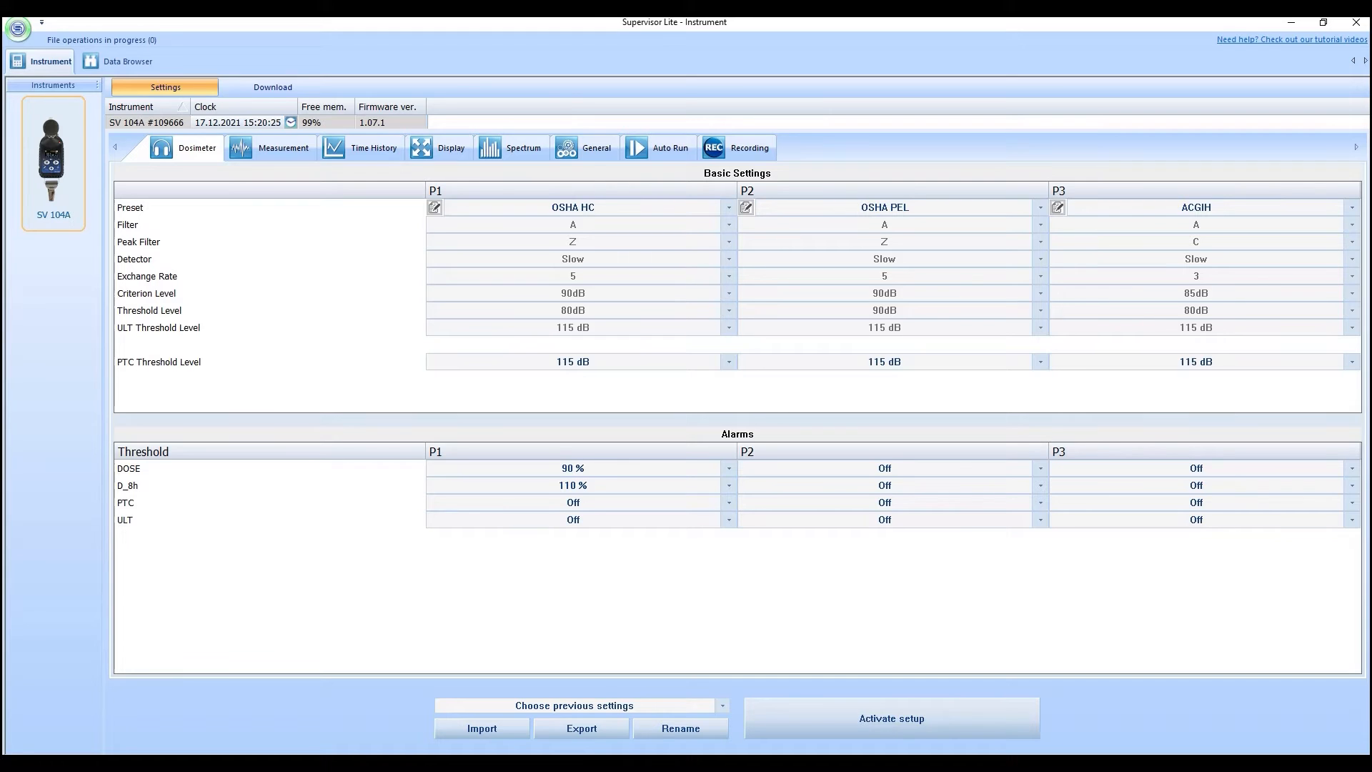
mouse_move(842, 279)
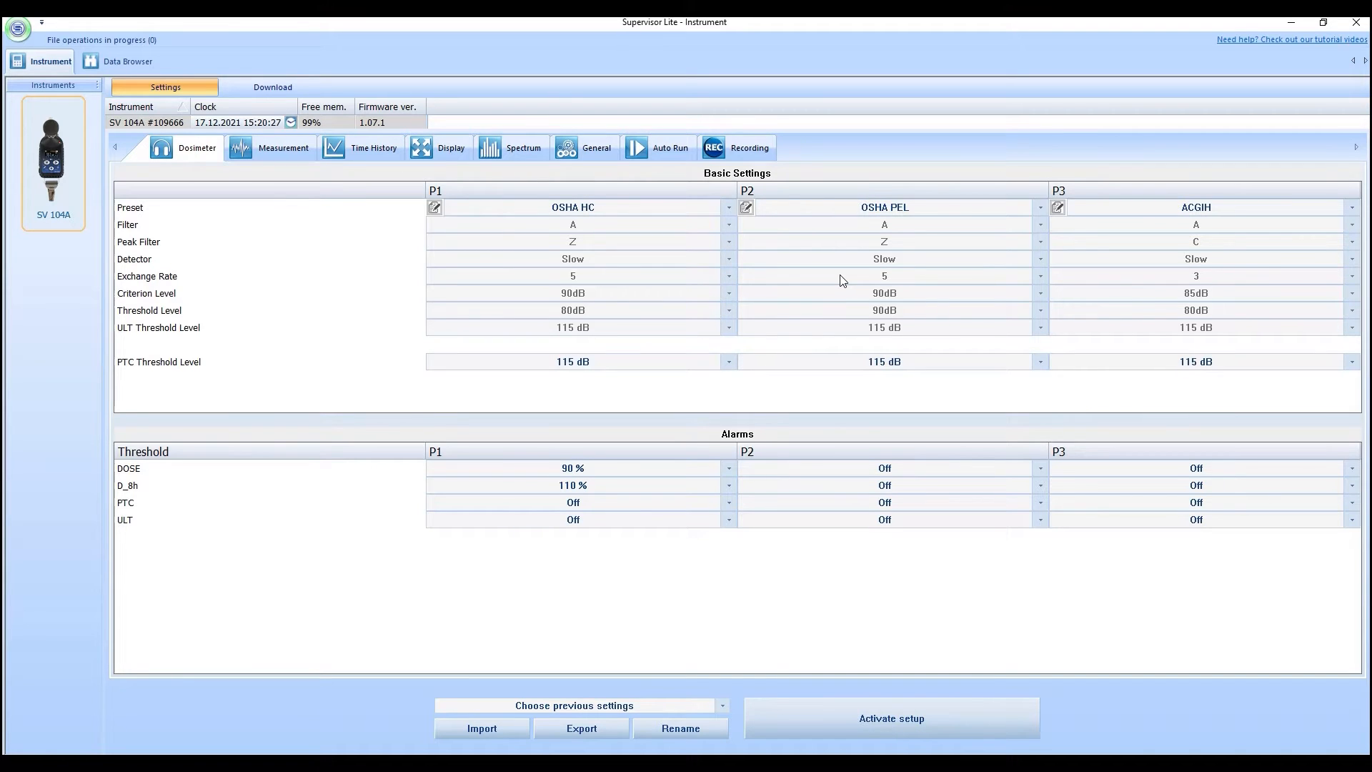
mouse_move(764, 230)
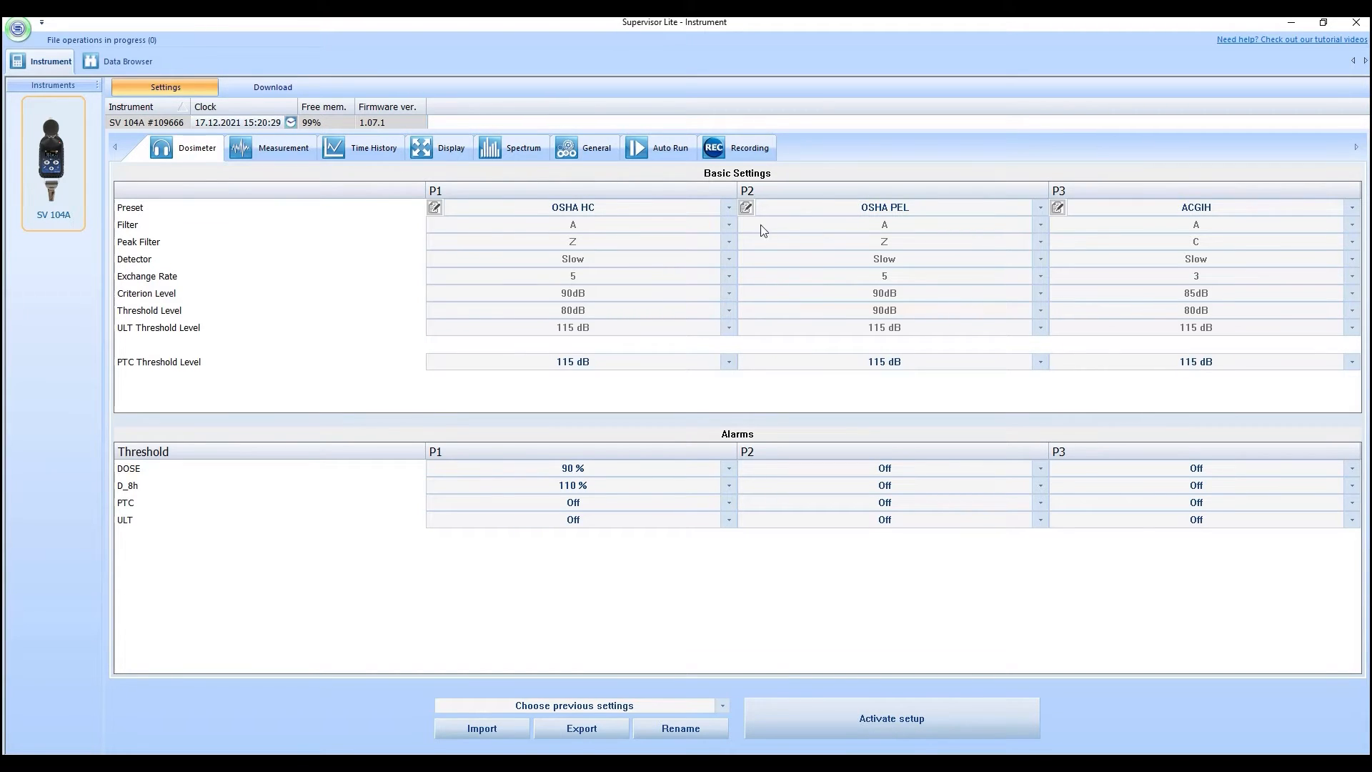
mouse_move(634, 353)
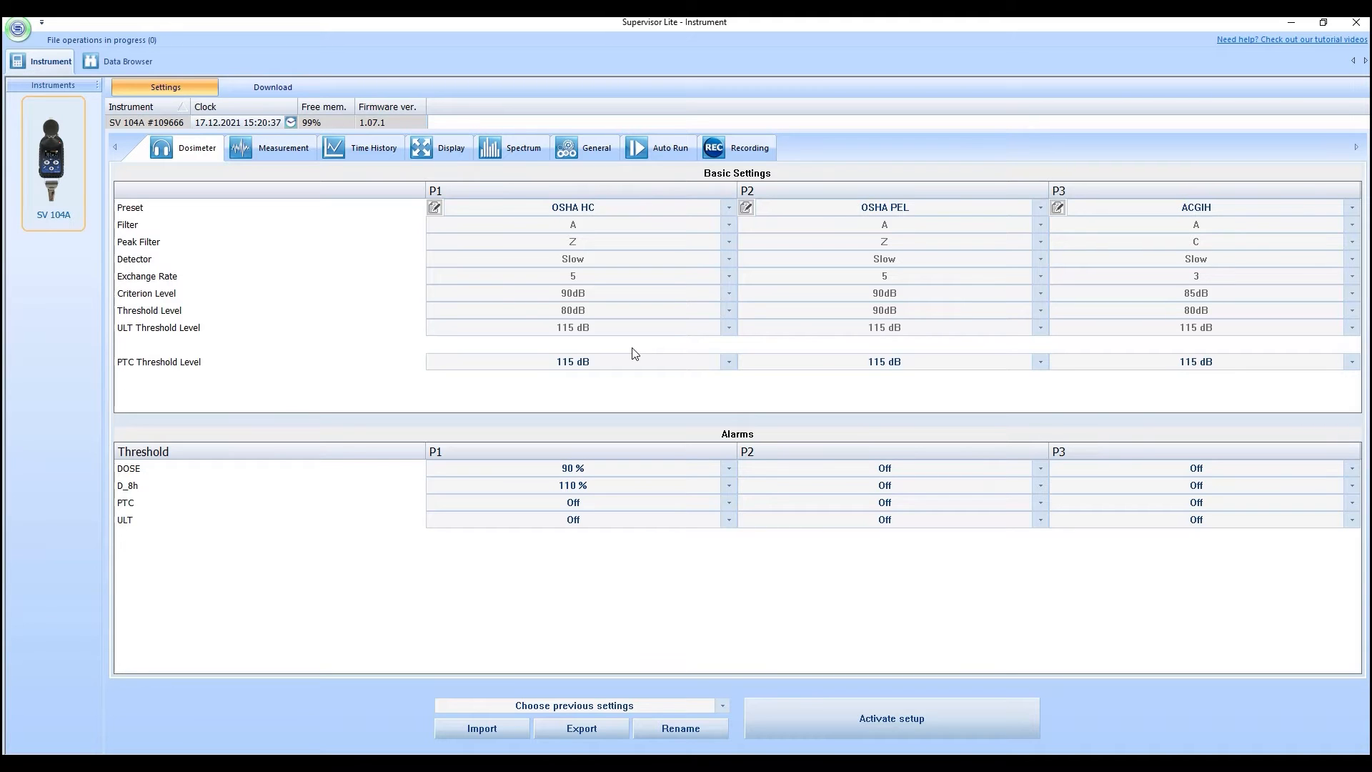
mouse_move(581, 185)
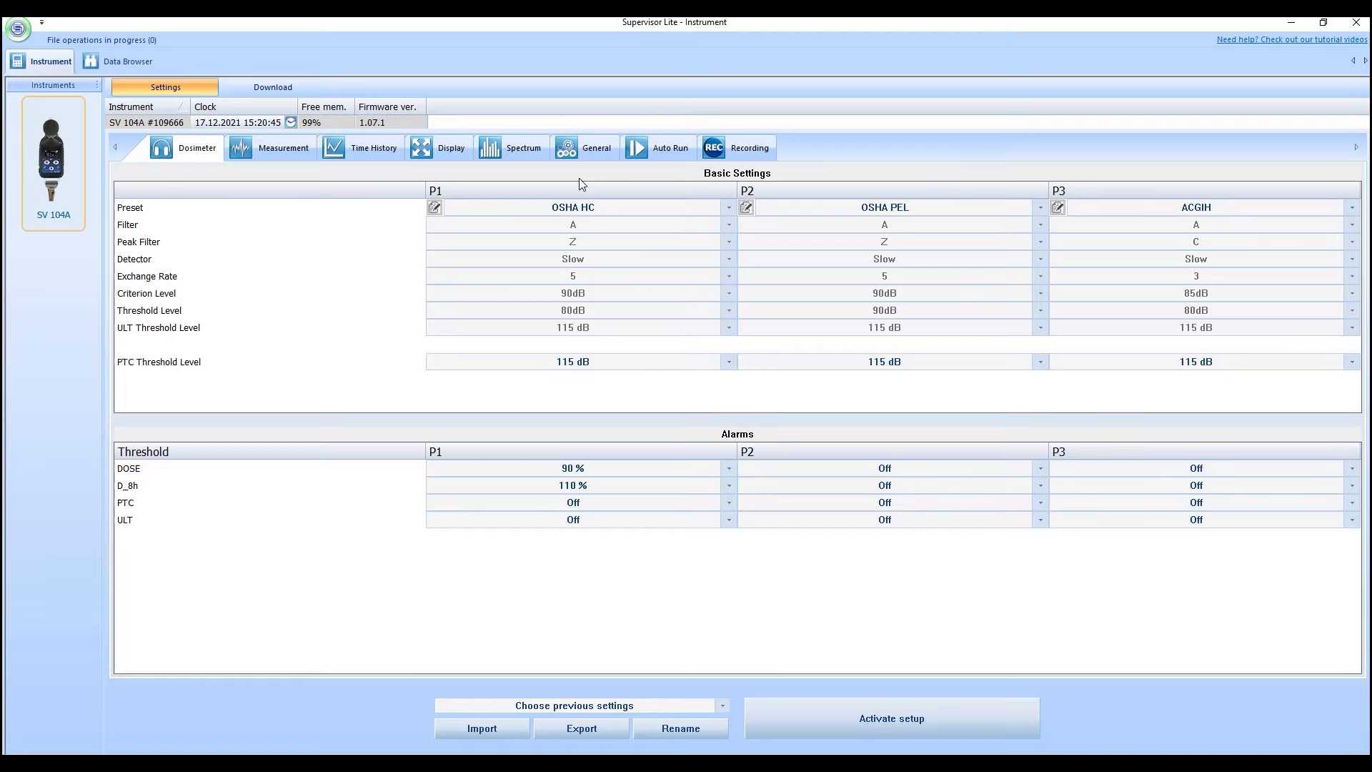
mouse_move(595, 173)
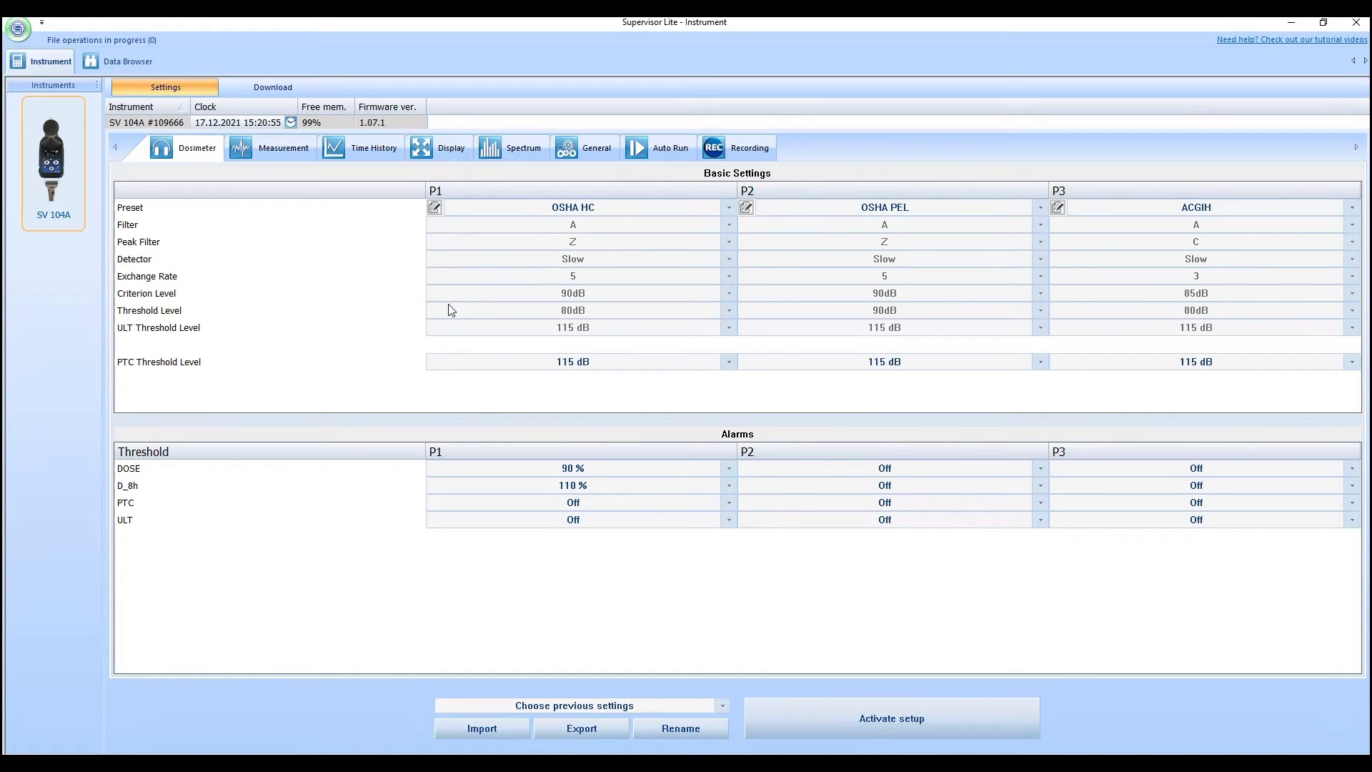
Show the SV 104A's downloadable files and set L2.SVL's location to Svantek PL.
left_click(272, 88)
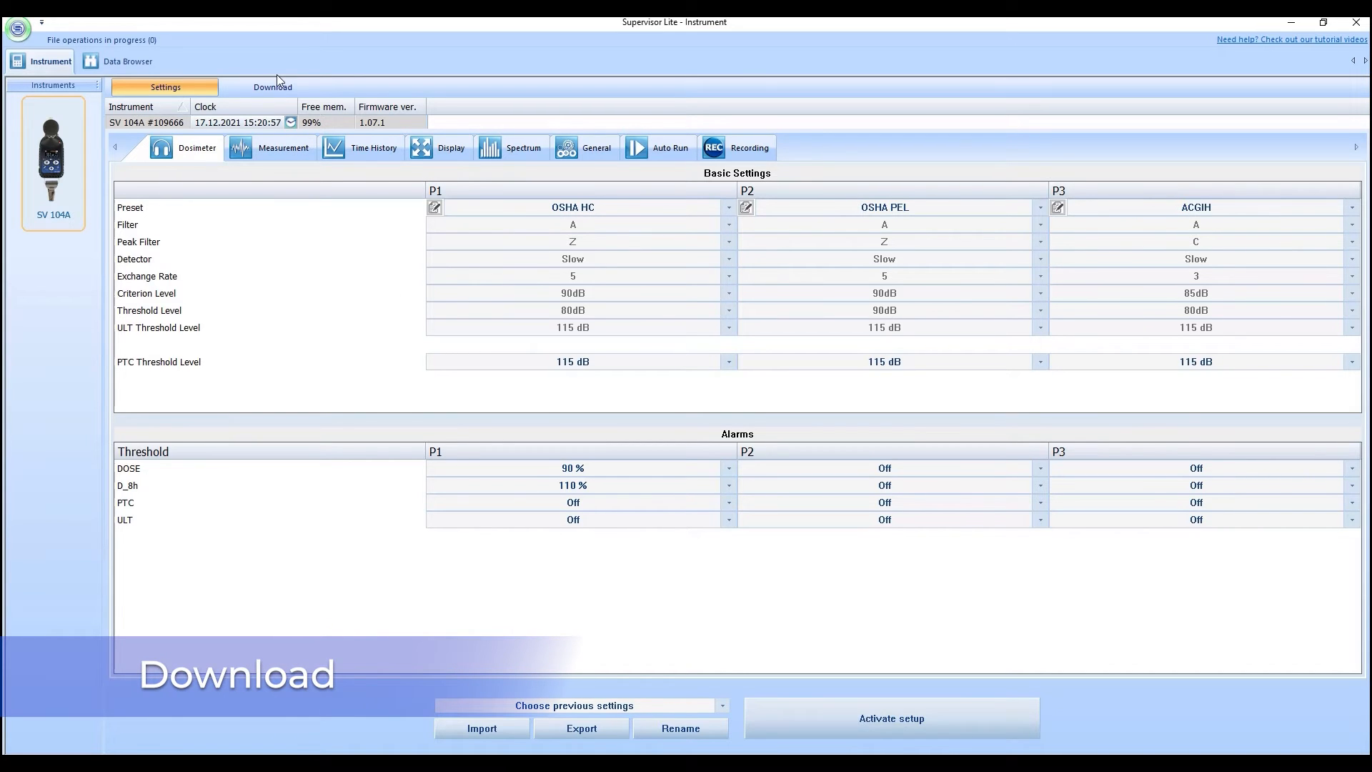
left_click(271, 87)
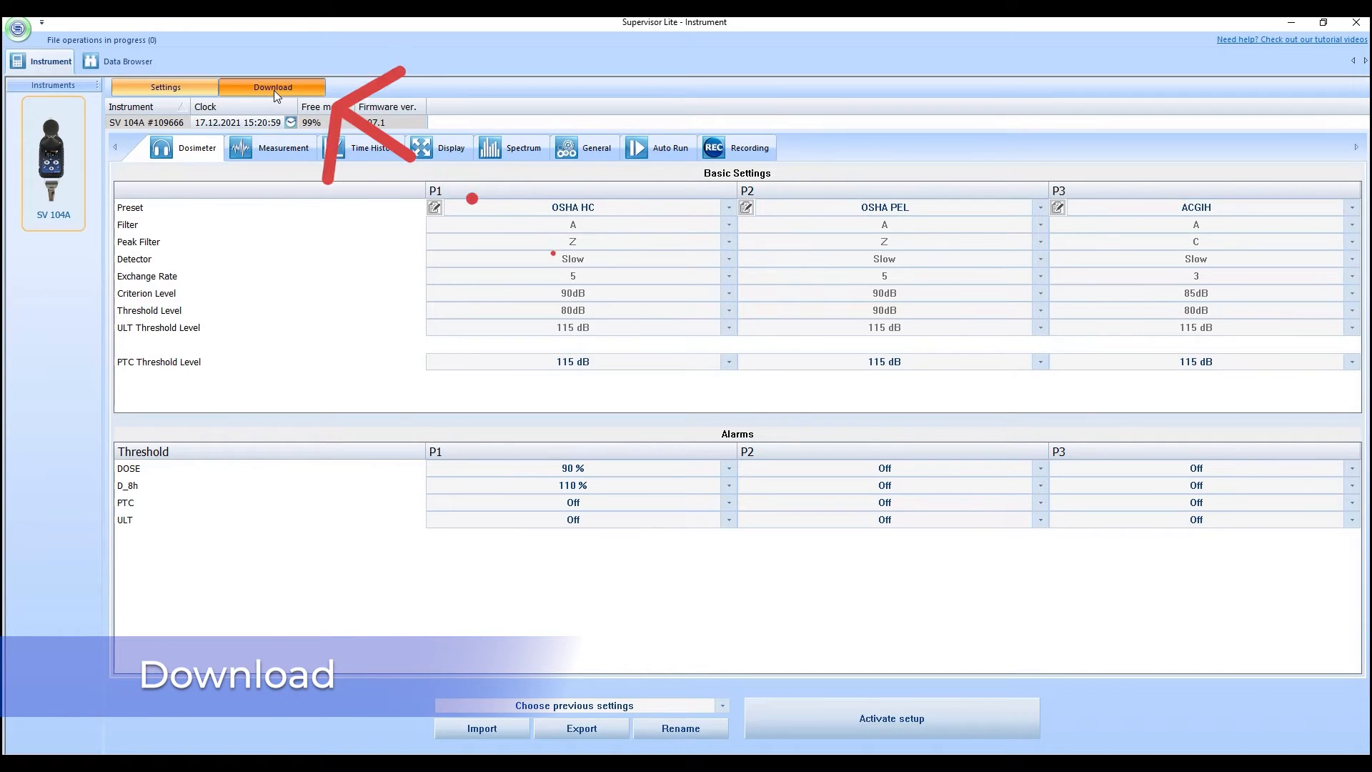
left_click(272, 87)
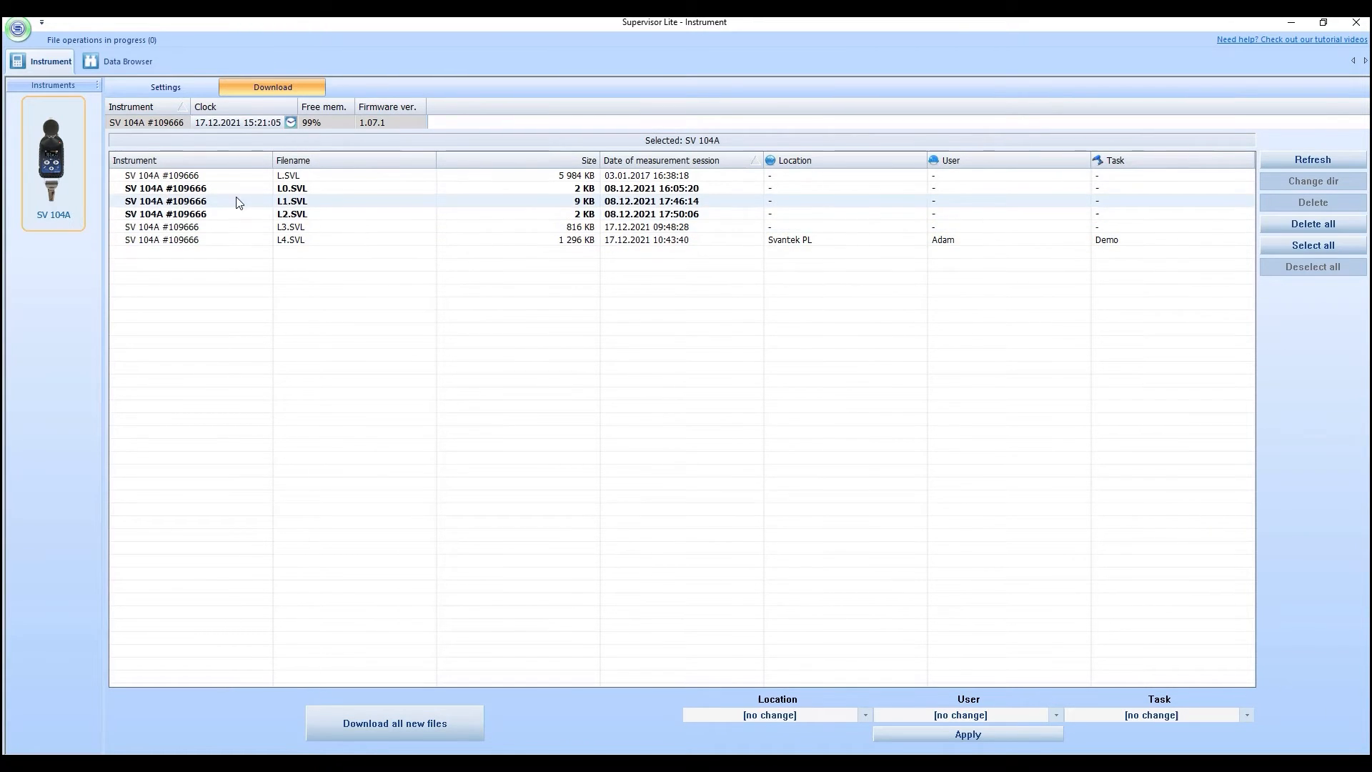
left_click(291, 213)
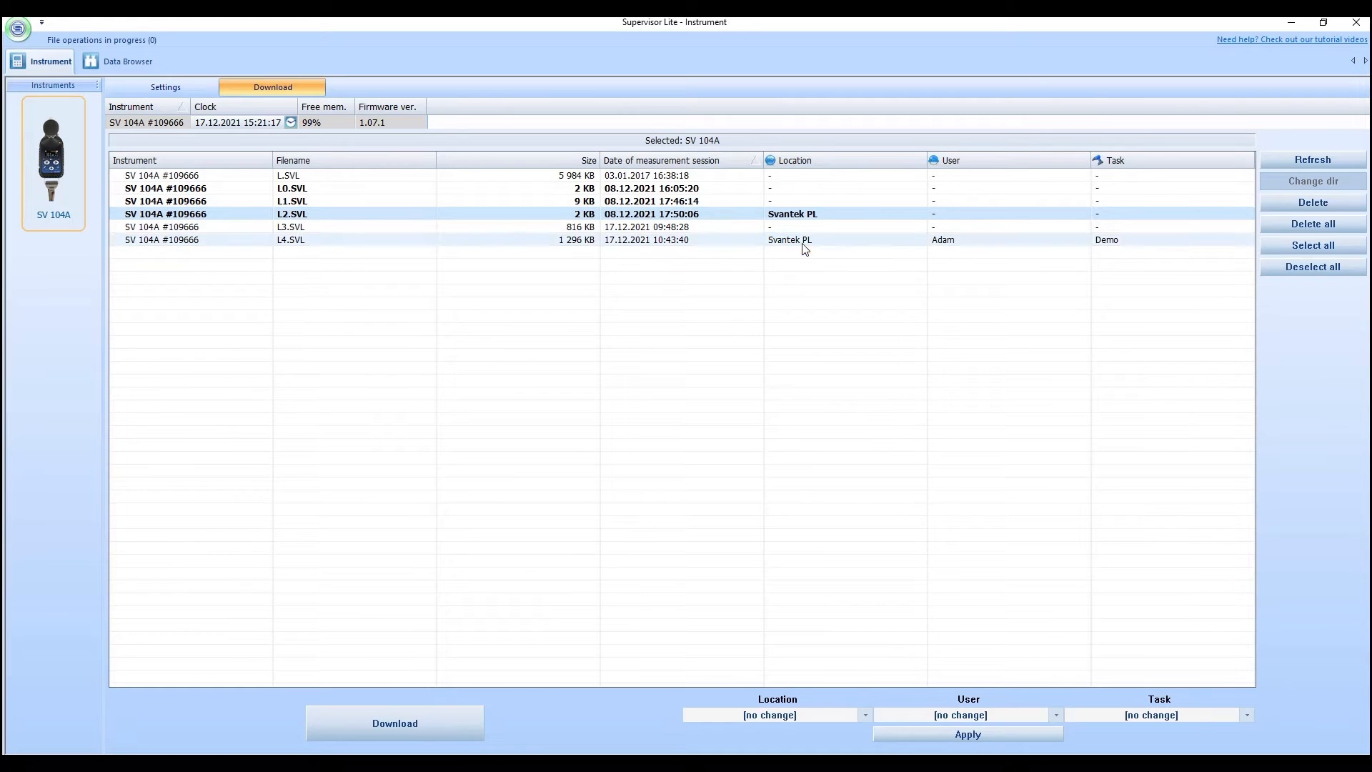
Assign user Adam and task Demo to L2.SVL, then select L4.SVL.
left_click(999, 214)
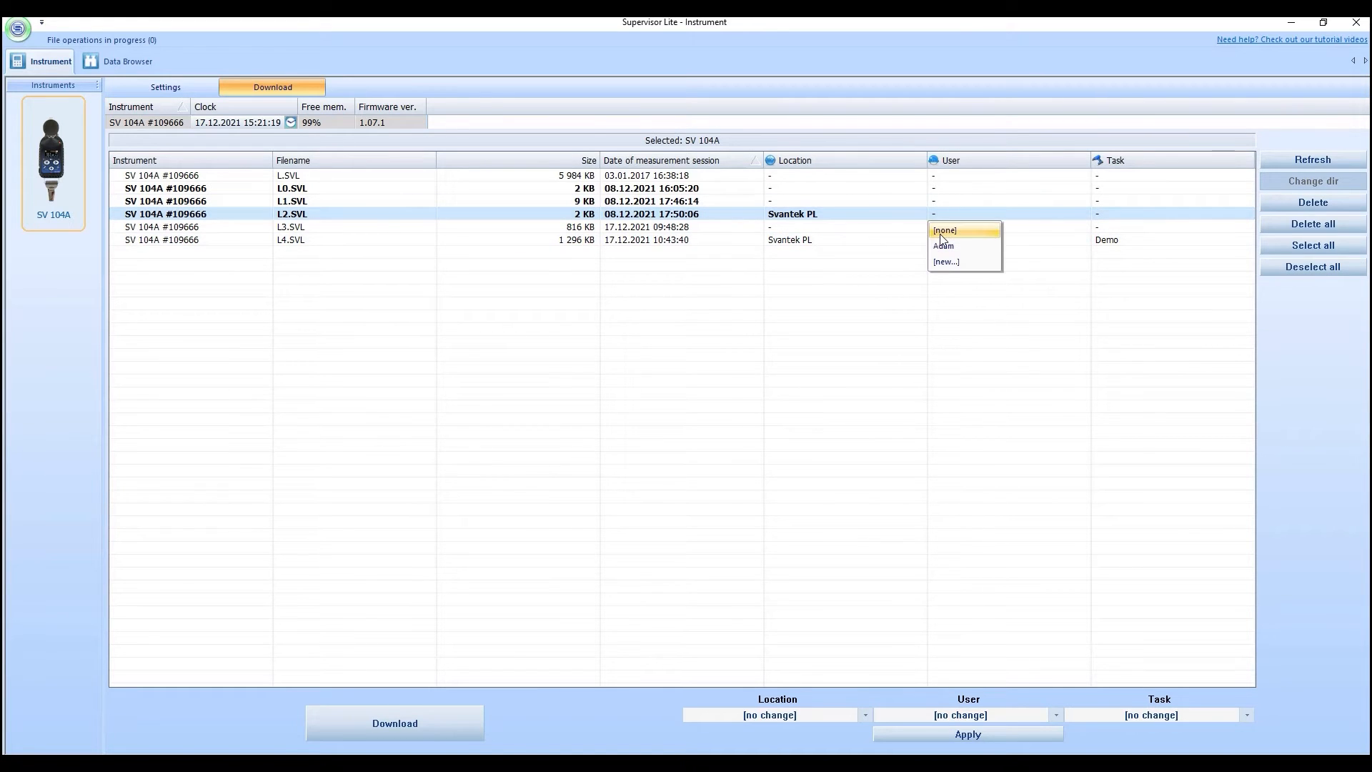
left_click(943, 246)
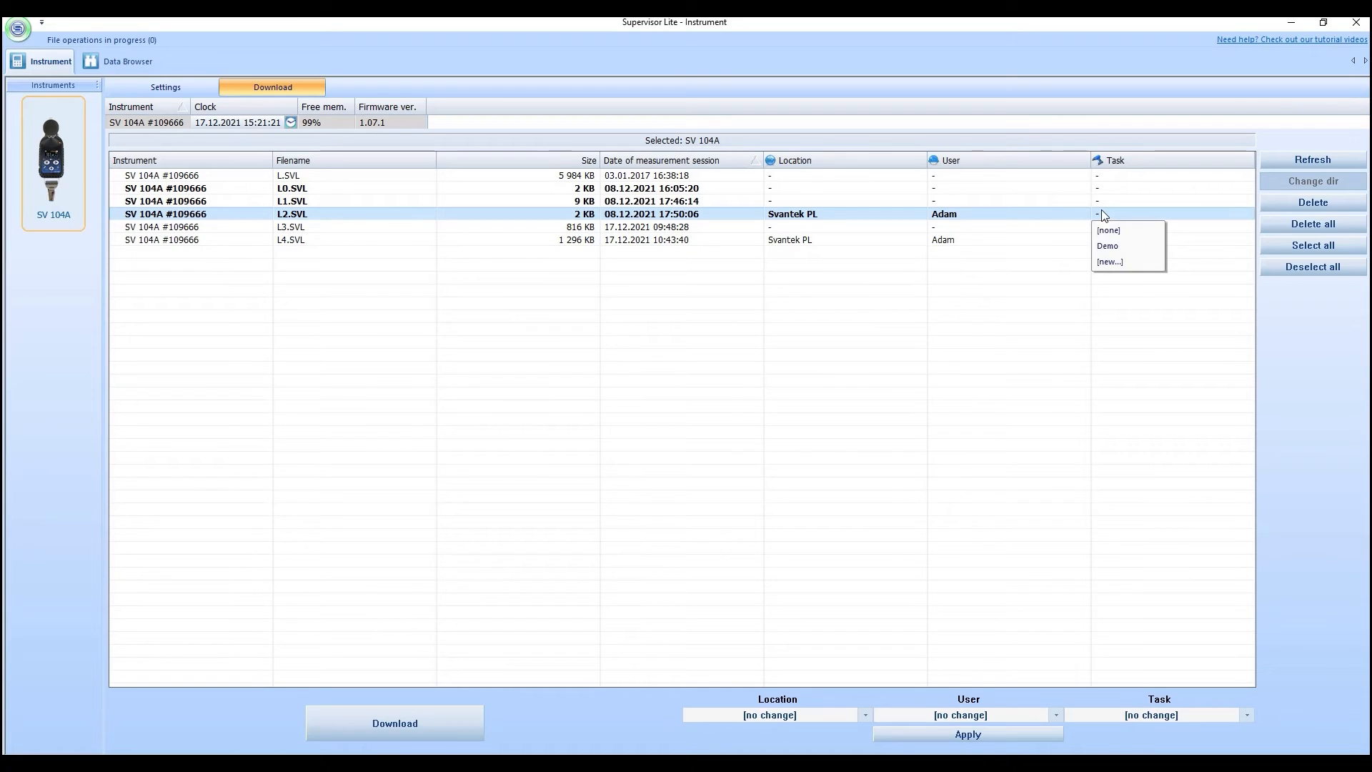
left_click(1106, 245)
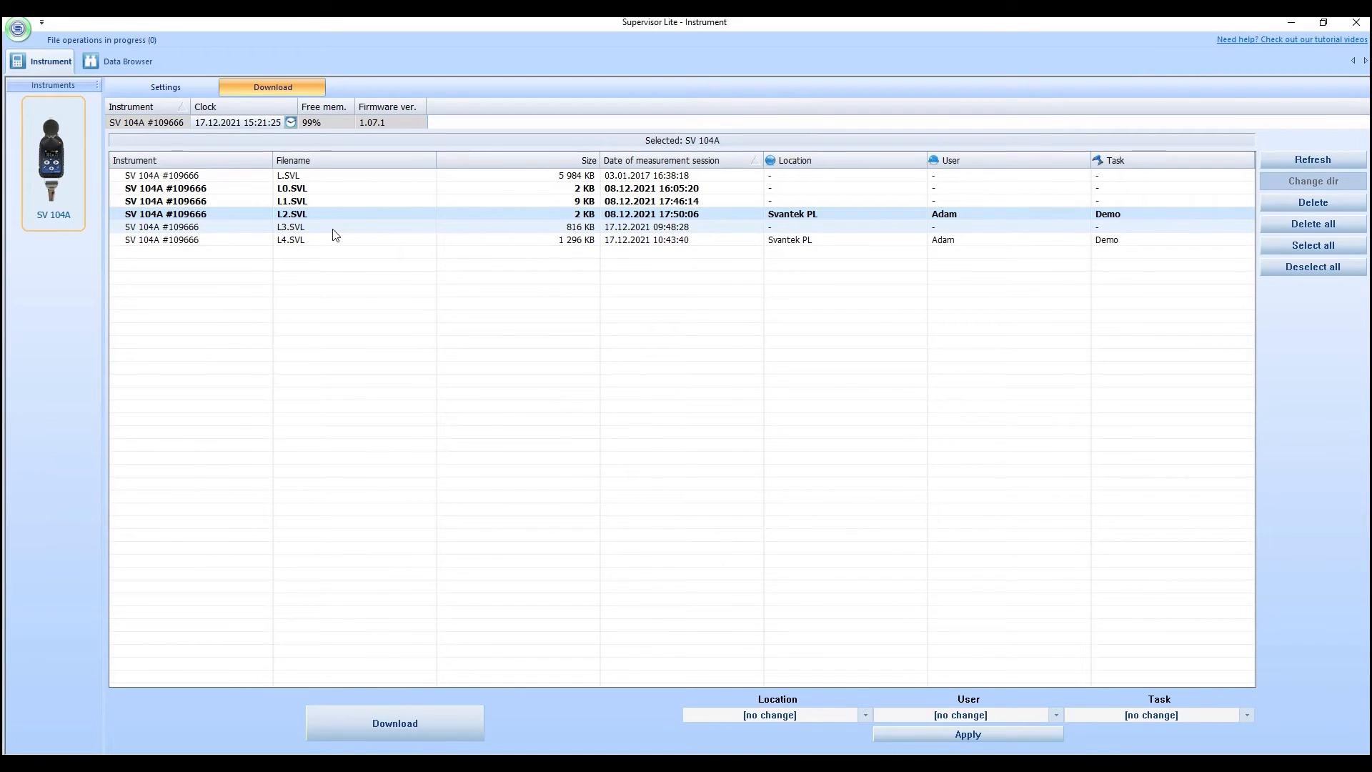
left_click(320, 239)
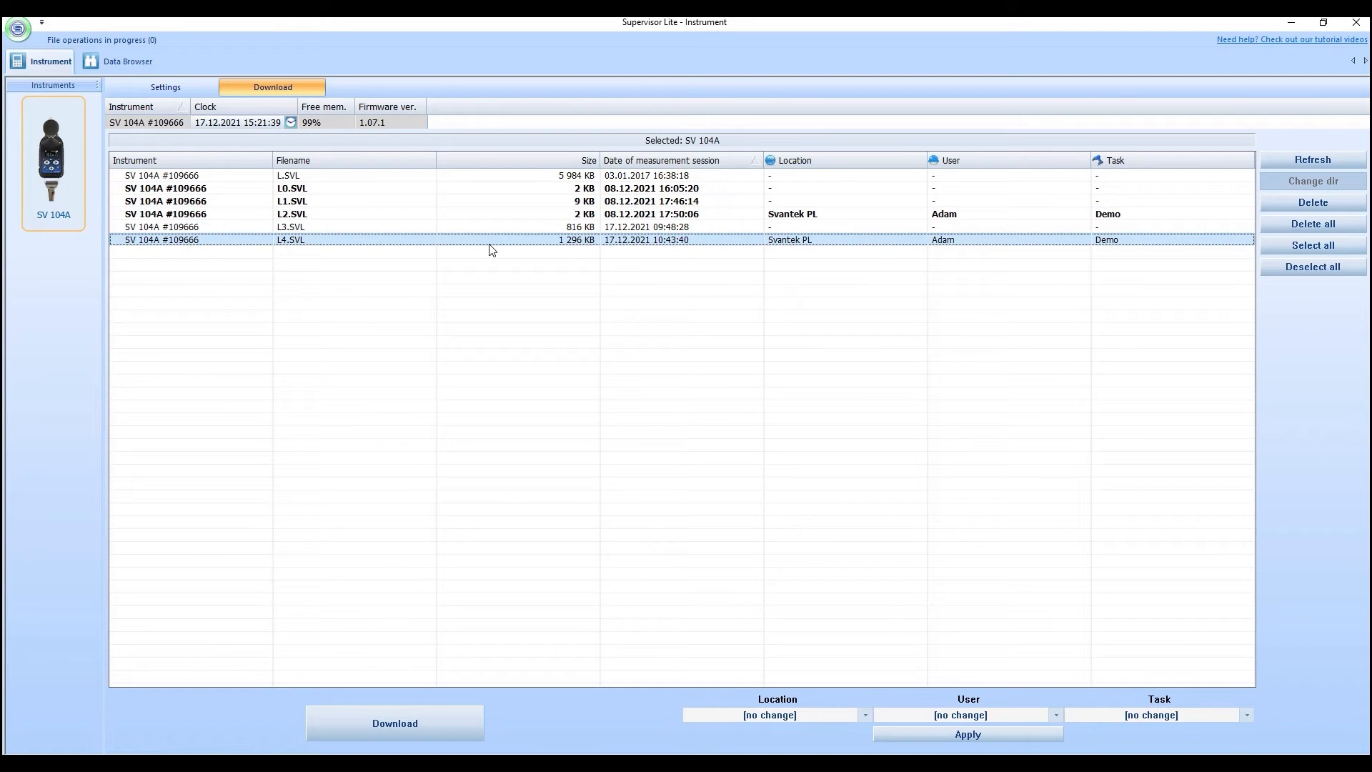
Download the tagged measurement files from the SV 104A dosimeter.
left_click(395, 723)
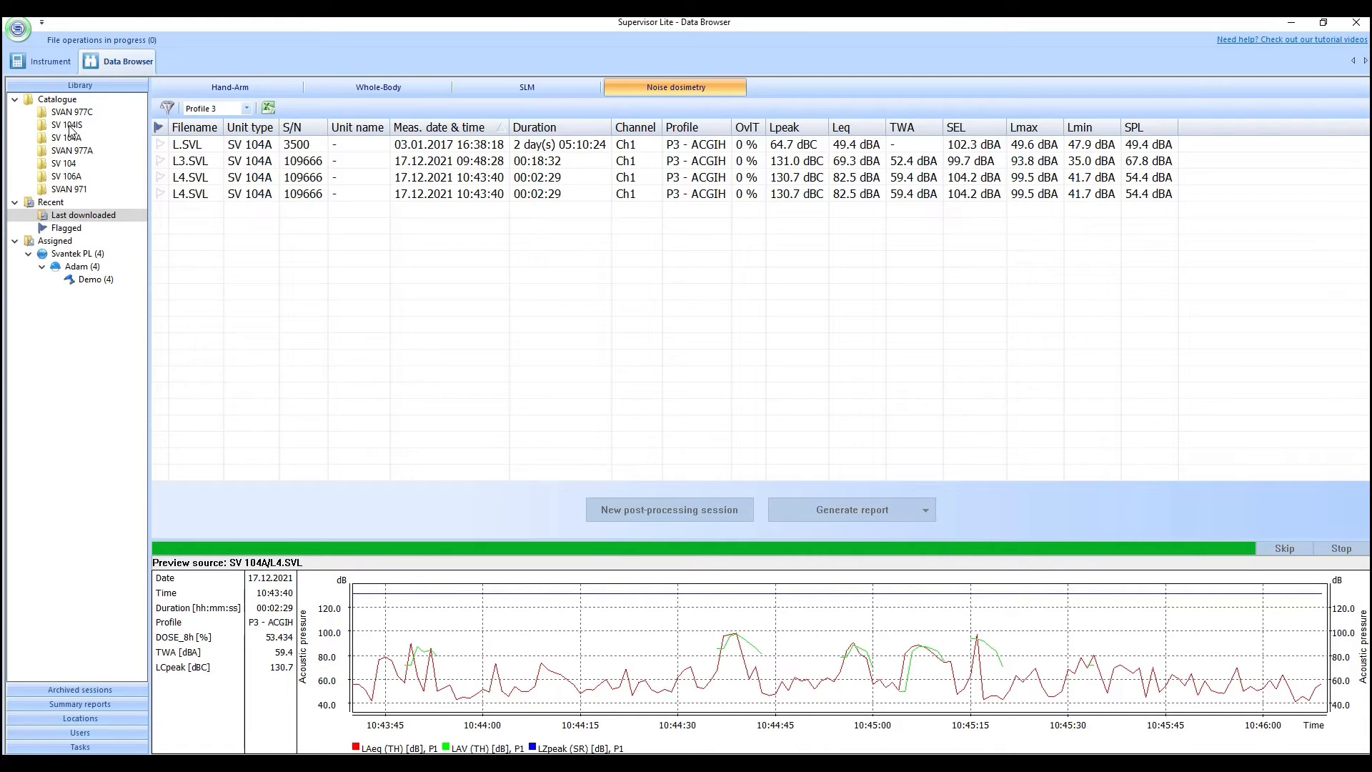
mouse_move(68, 128)
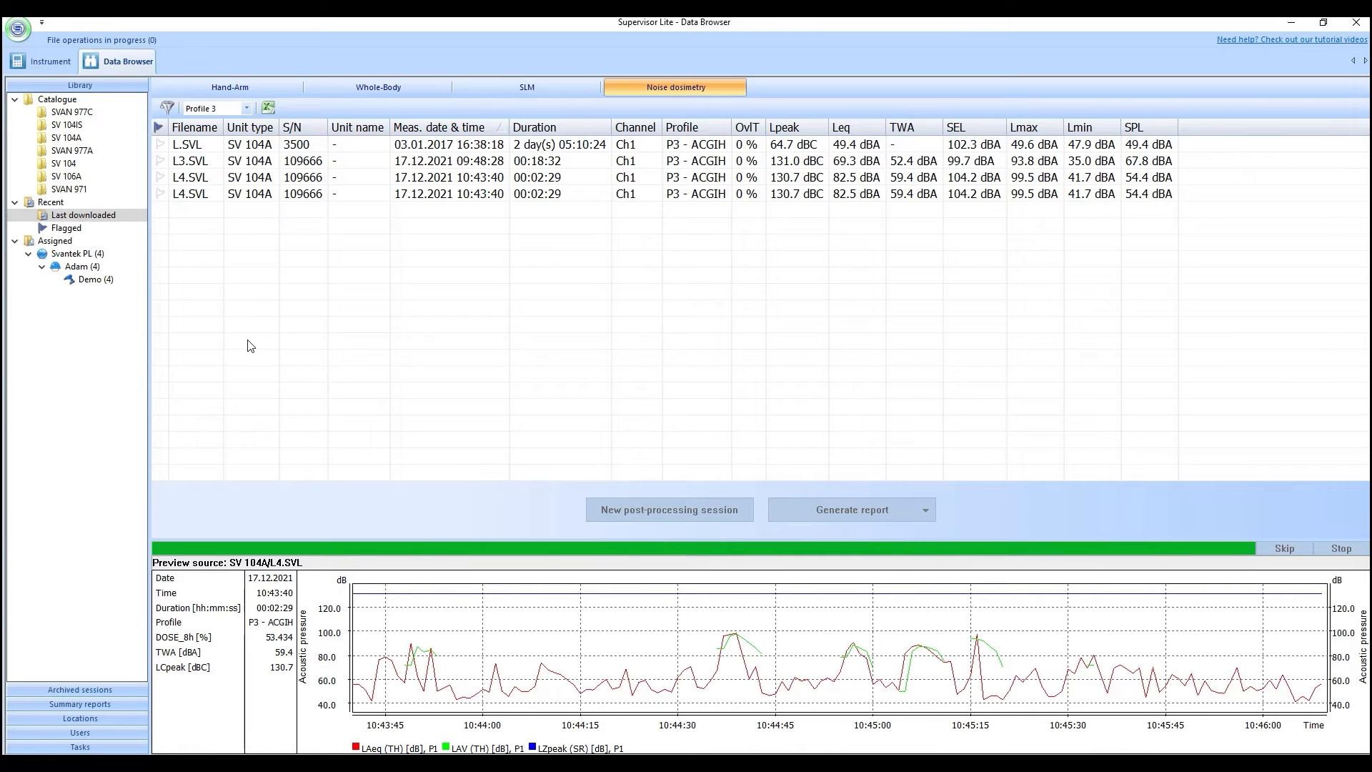
mouse_move(432, 260)
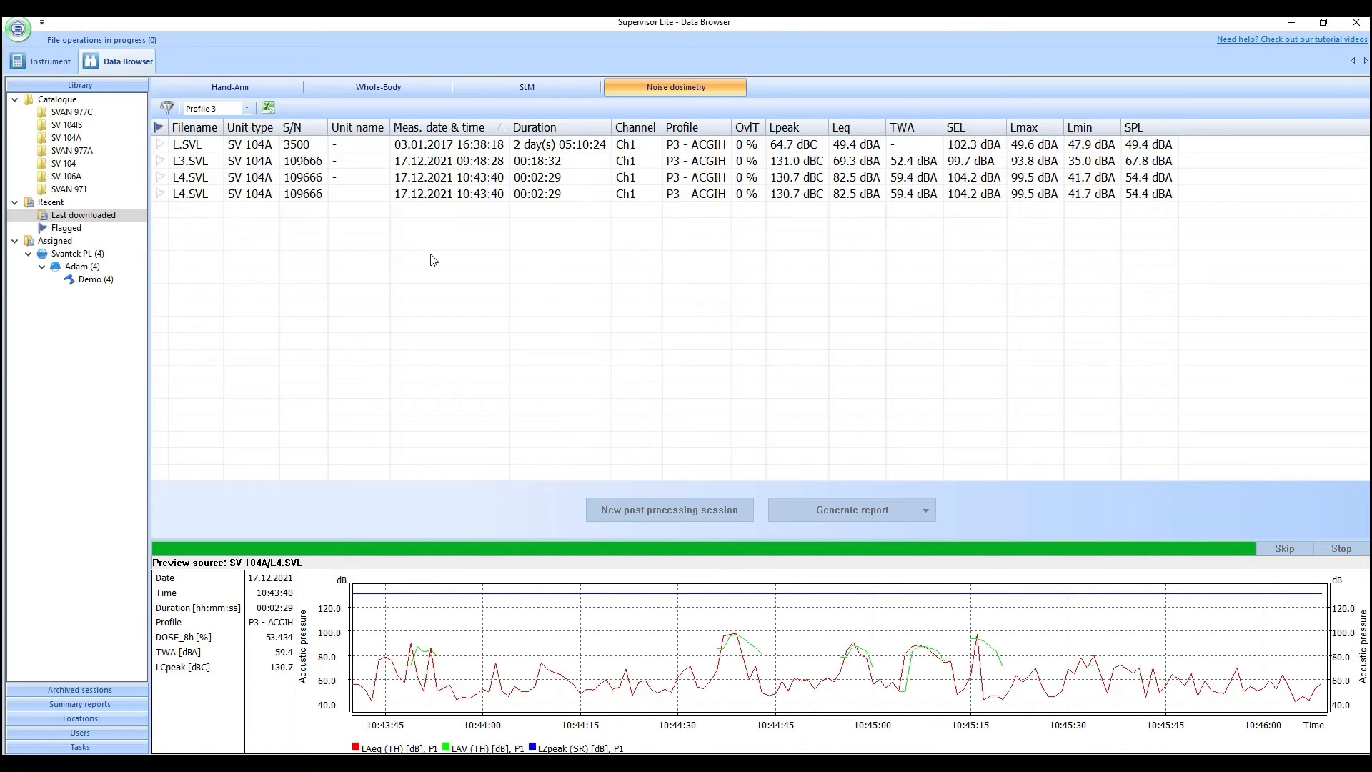
mouse_move(924, 92)
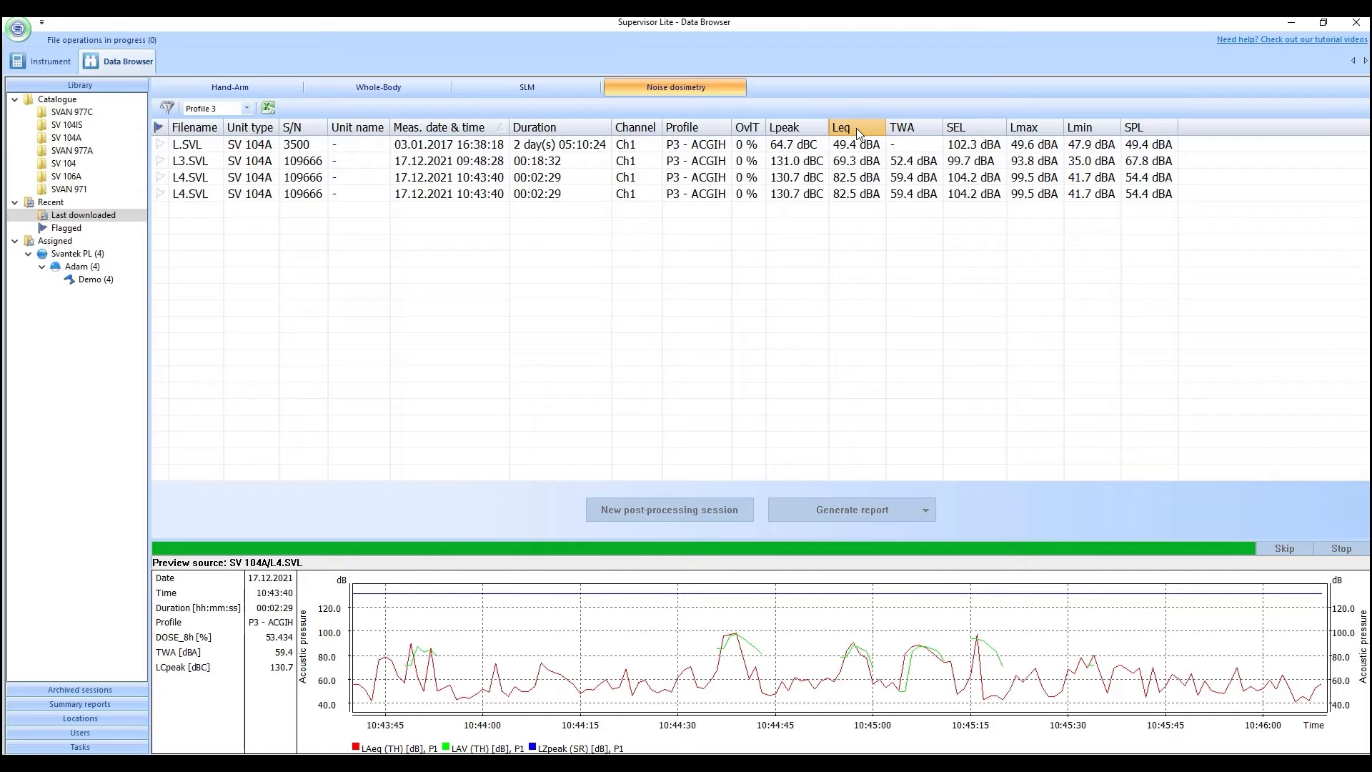
Add the LAV, DOSE and DOSE_8h columns to the noise dosimetry table.
right_click(853, 126)
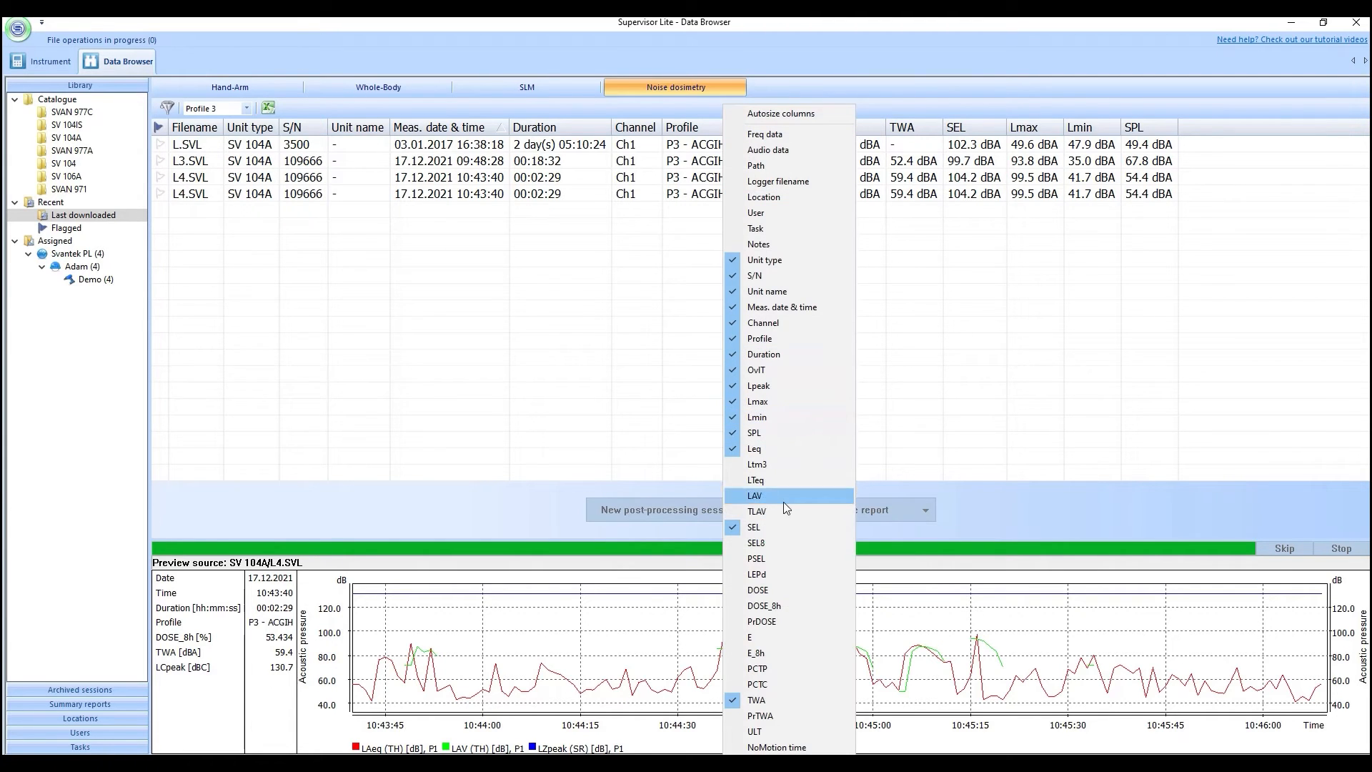
left_click(754, 495)
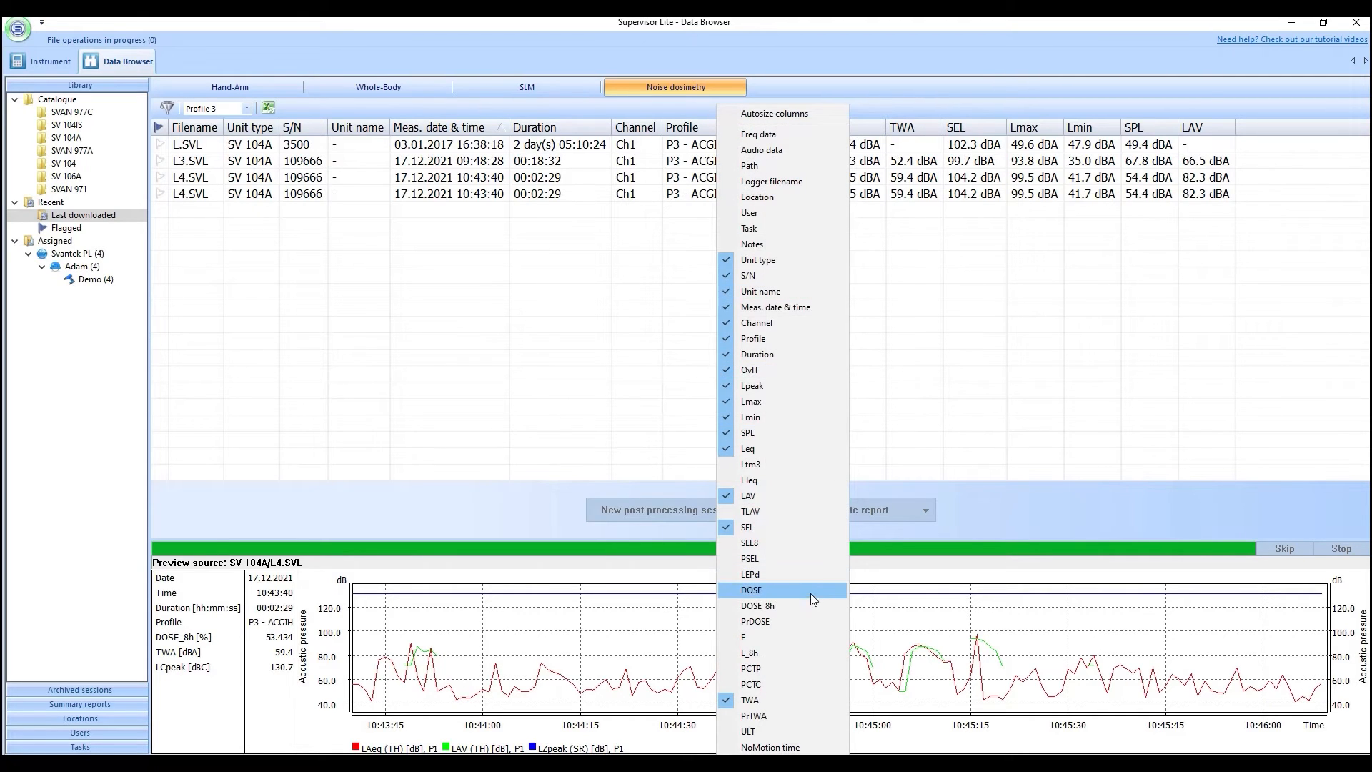
left_click(751, 589)
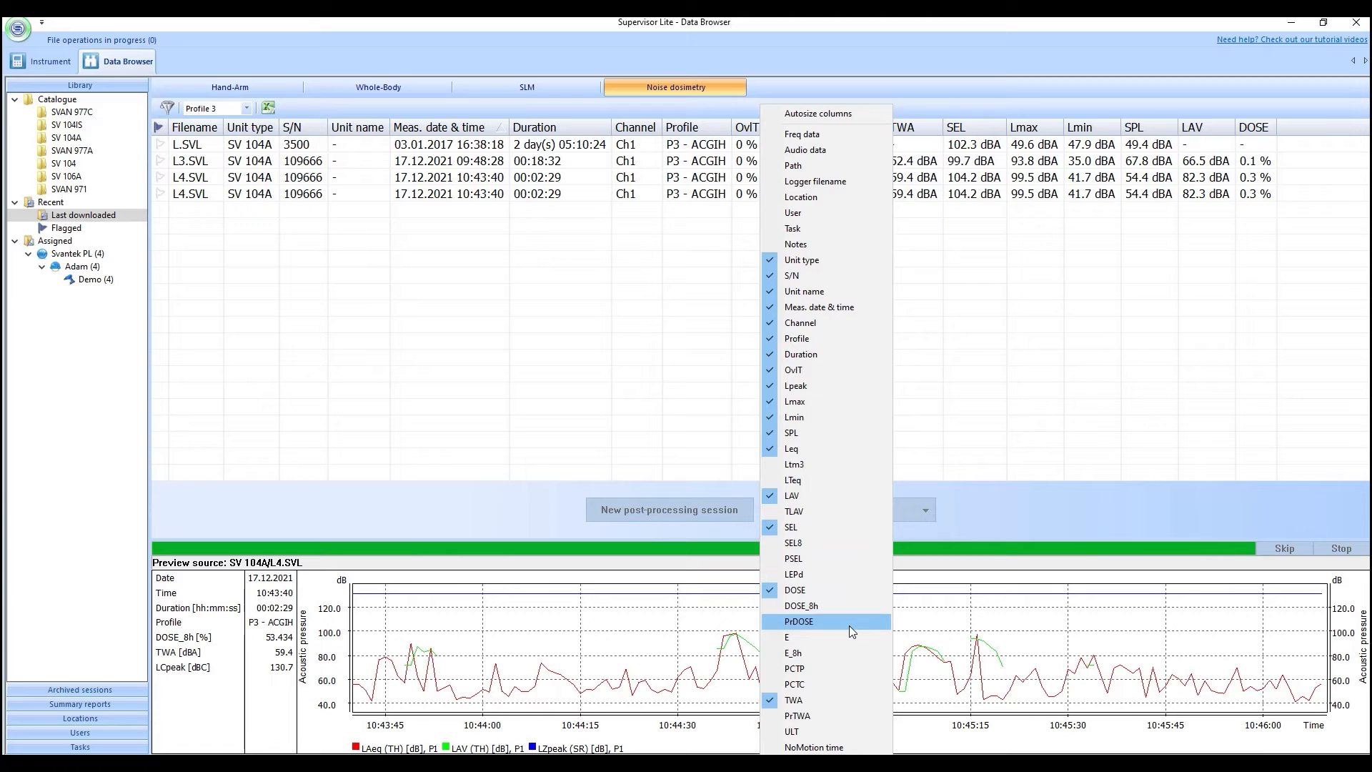
left_click(801, 605)
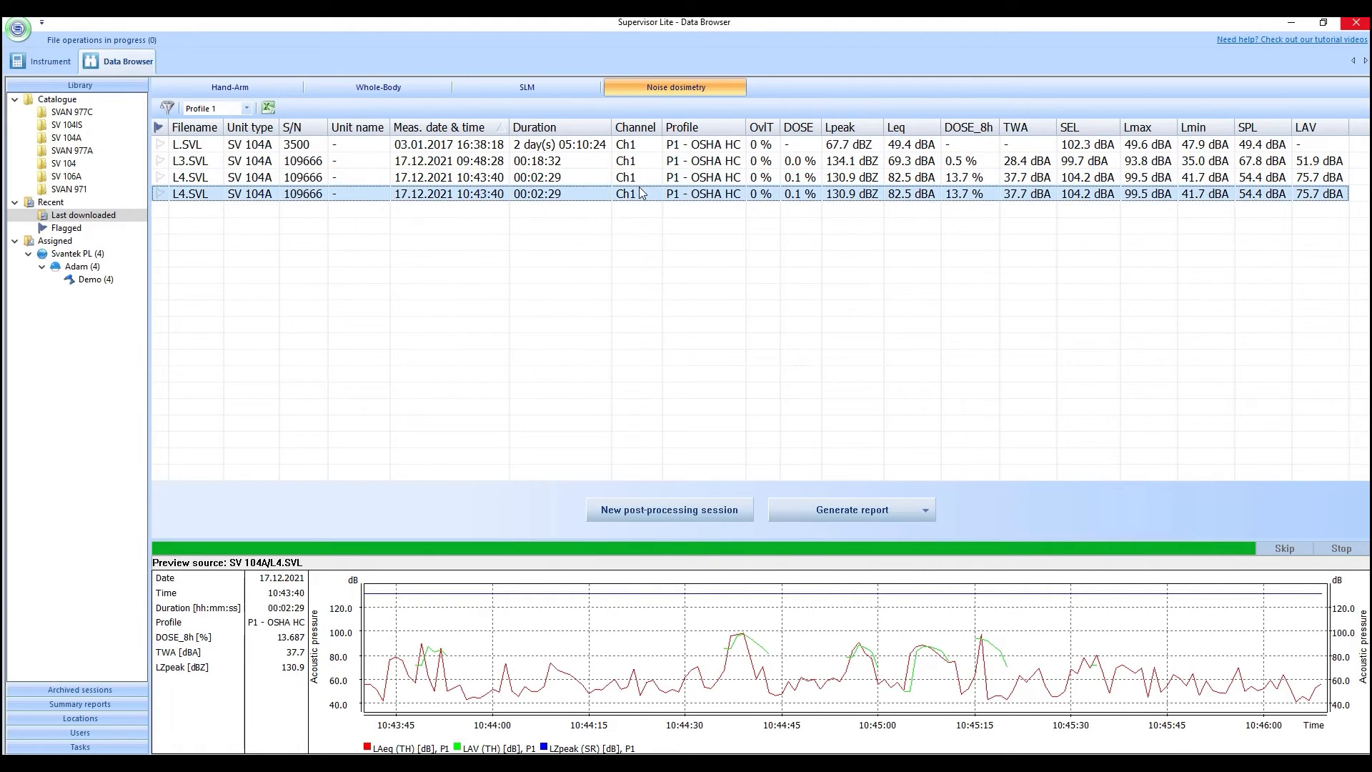
Preview L3.SVL, export the L4.SVL row to Excel, and close the spreadsheet.
left_click(191, 160)
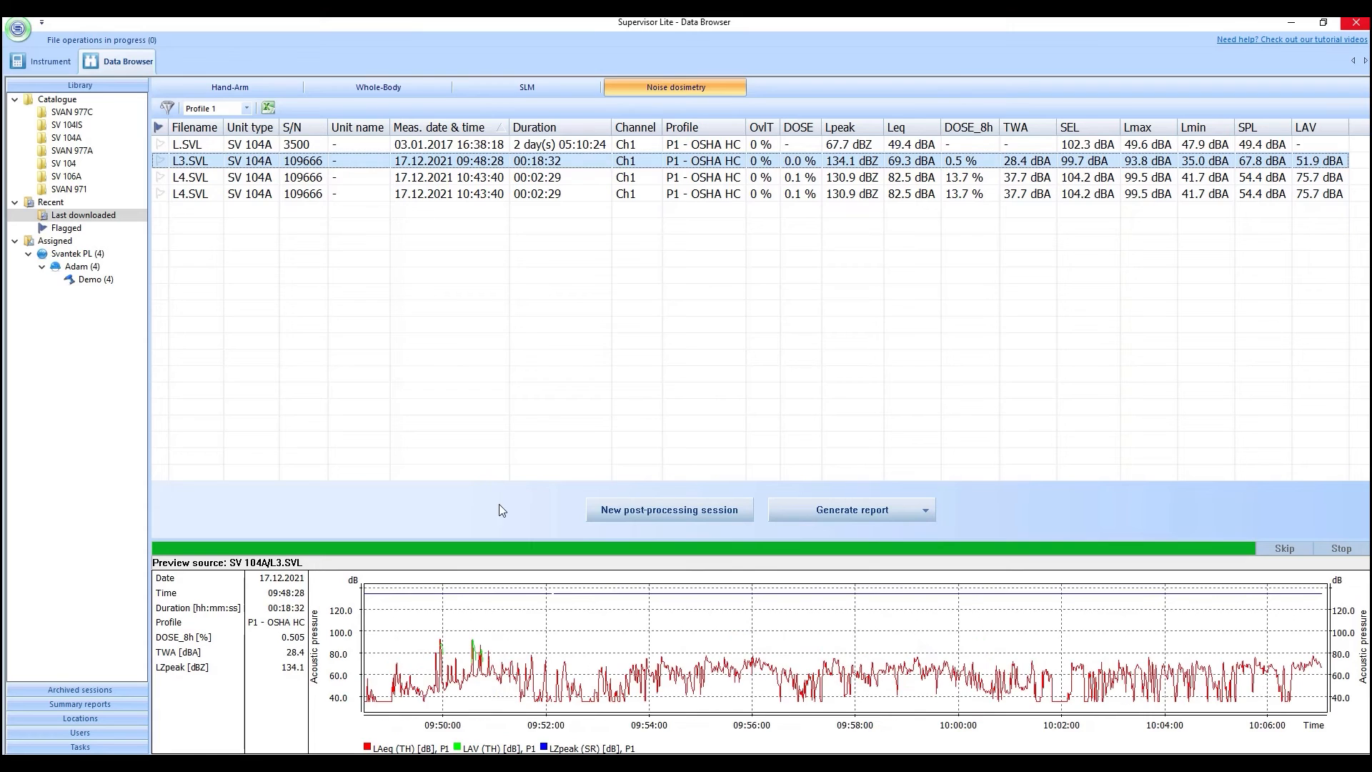
mouse_move(494, 739)
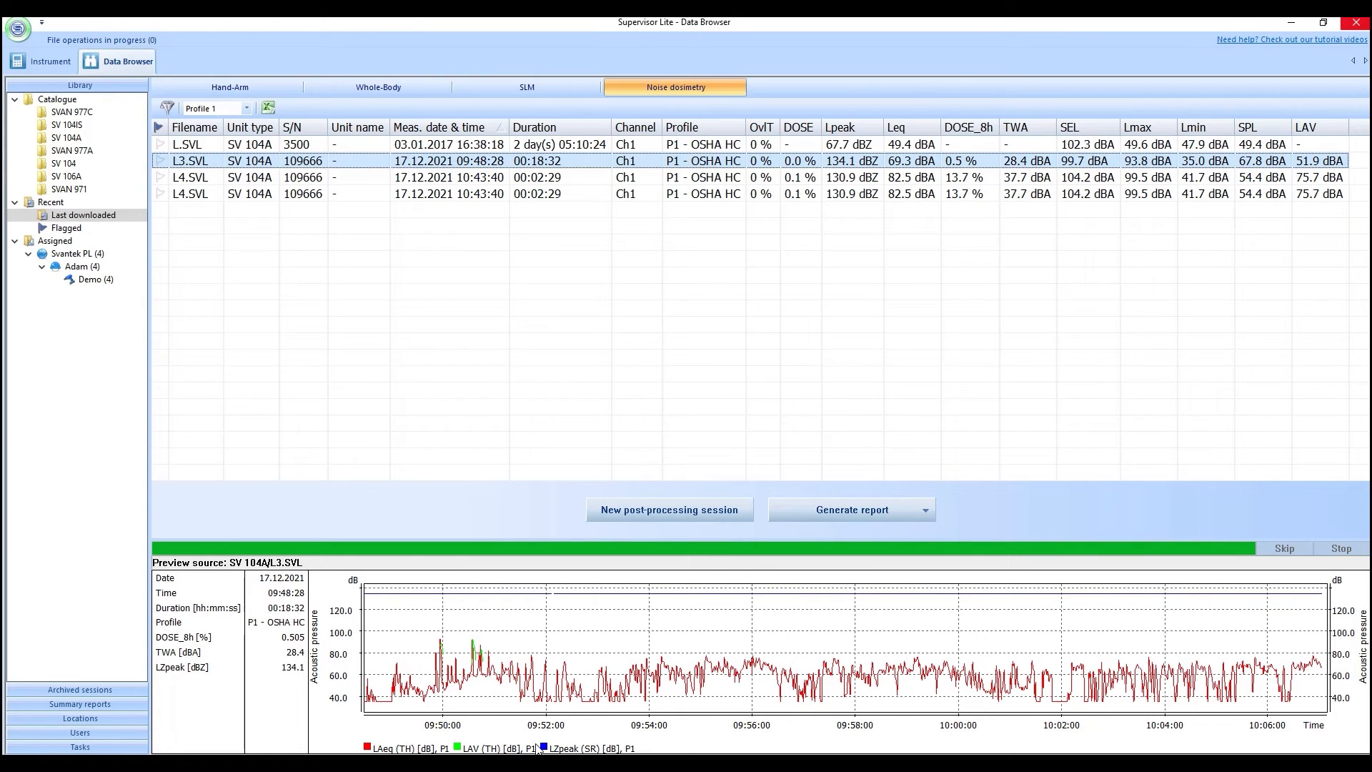
mouse_move(533, 454)
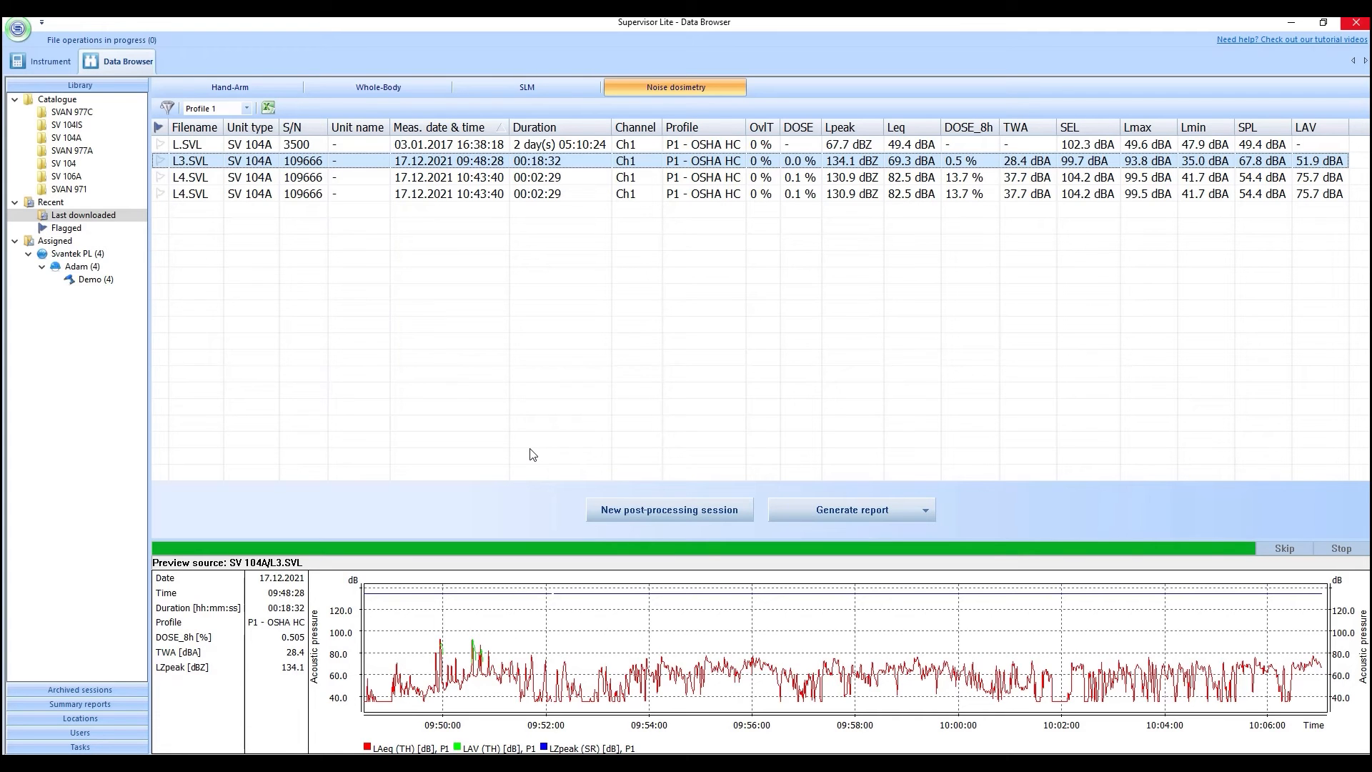
mouse_move(286, 231)
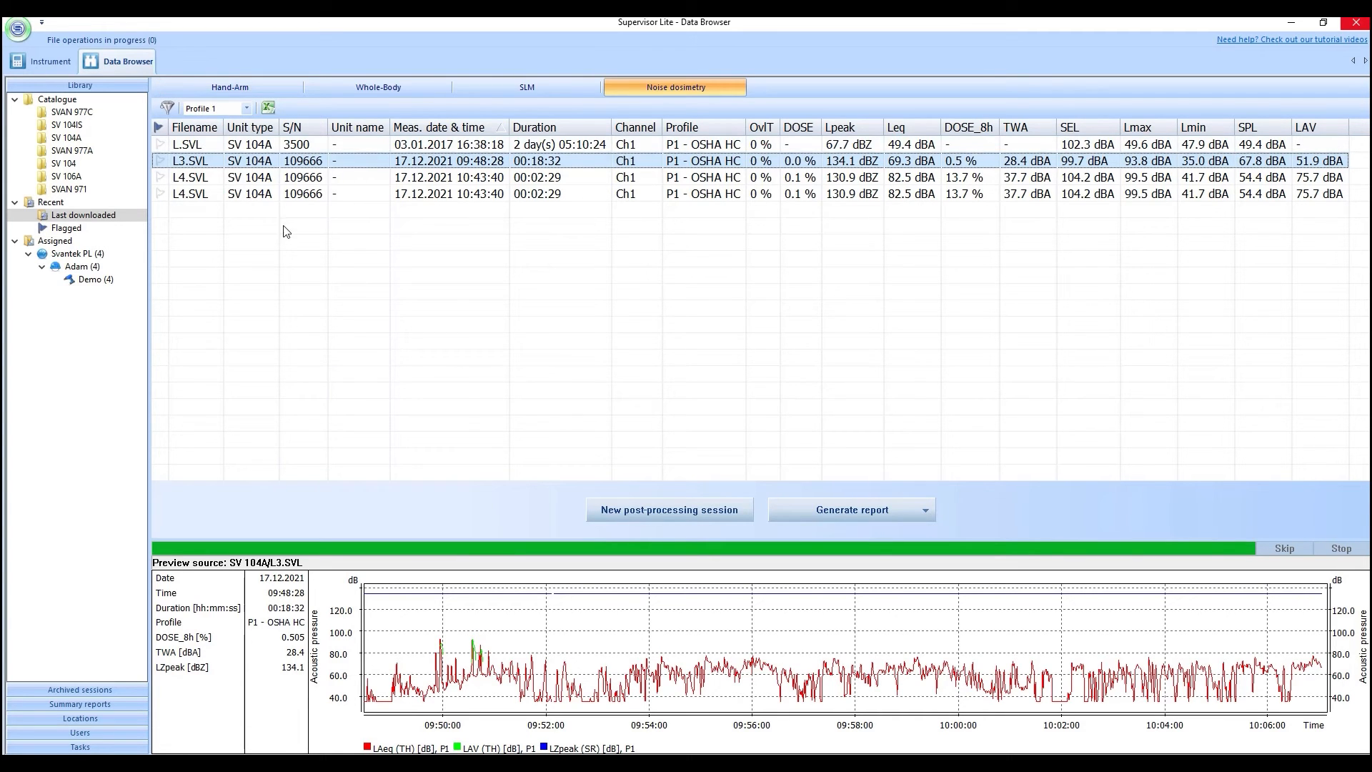
mouse_move(599, 230)
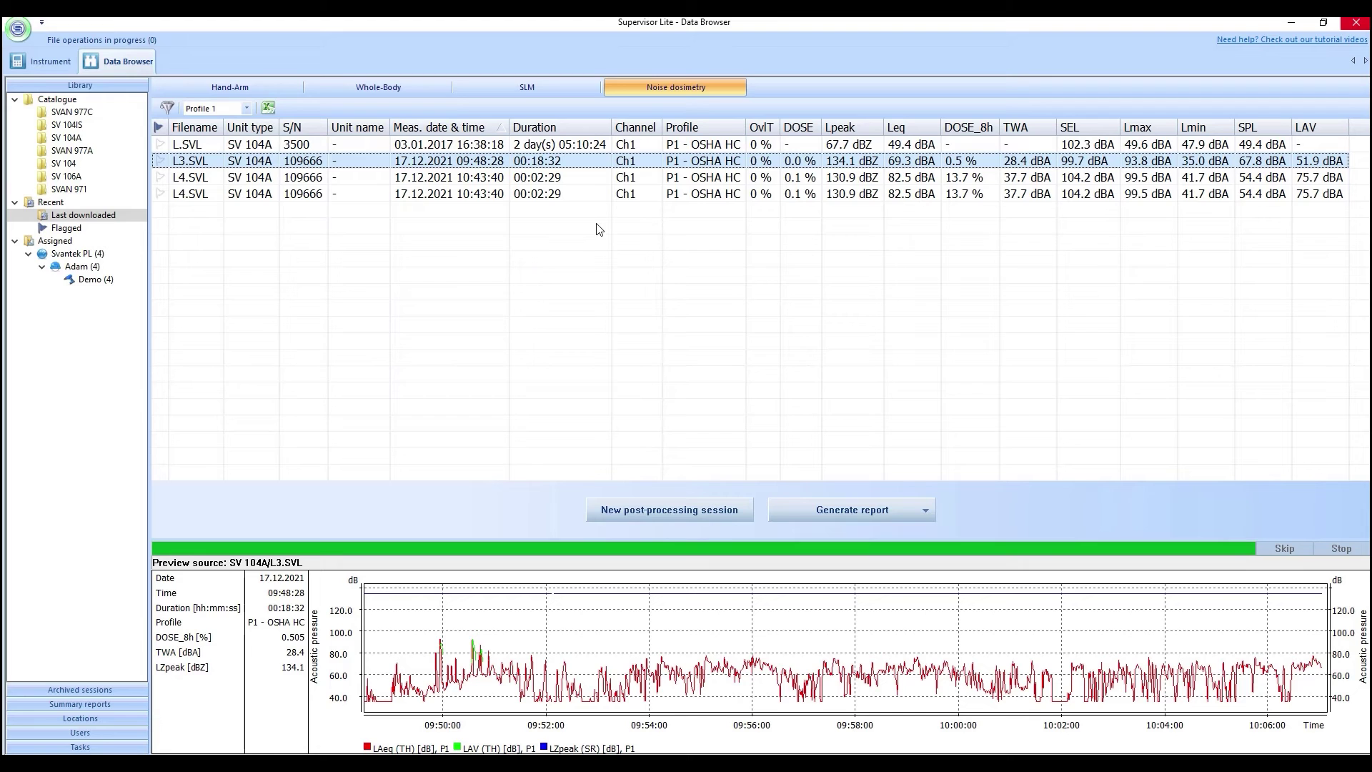
left_click(555, 194)
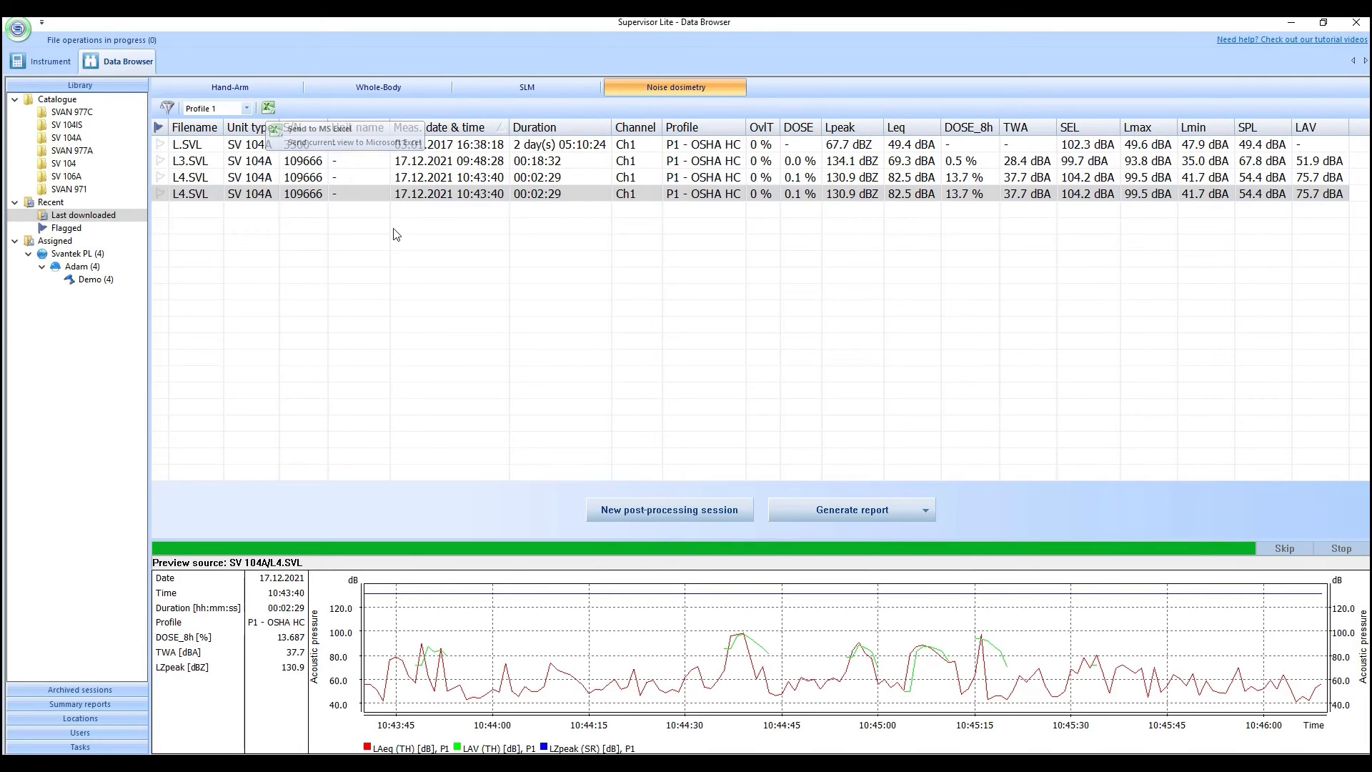
left_click(278, 130)
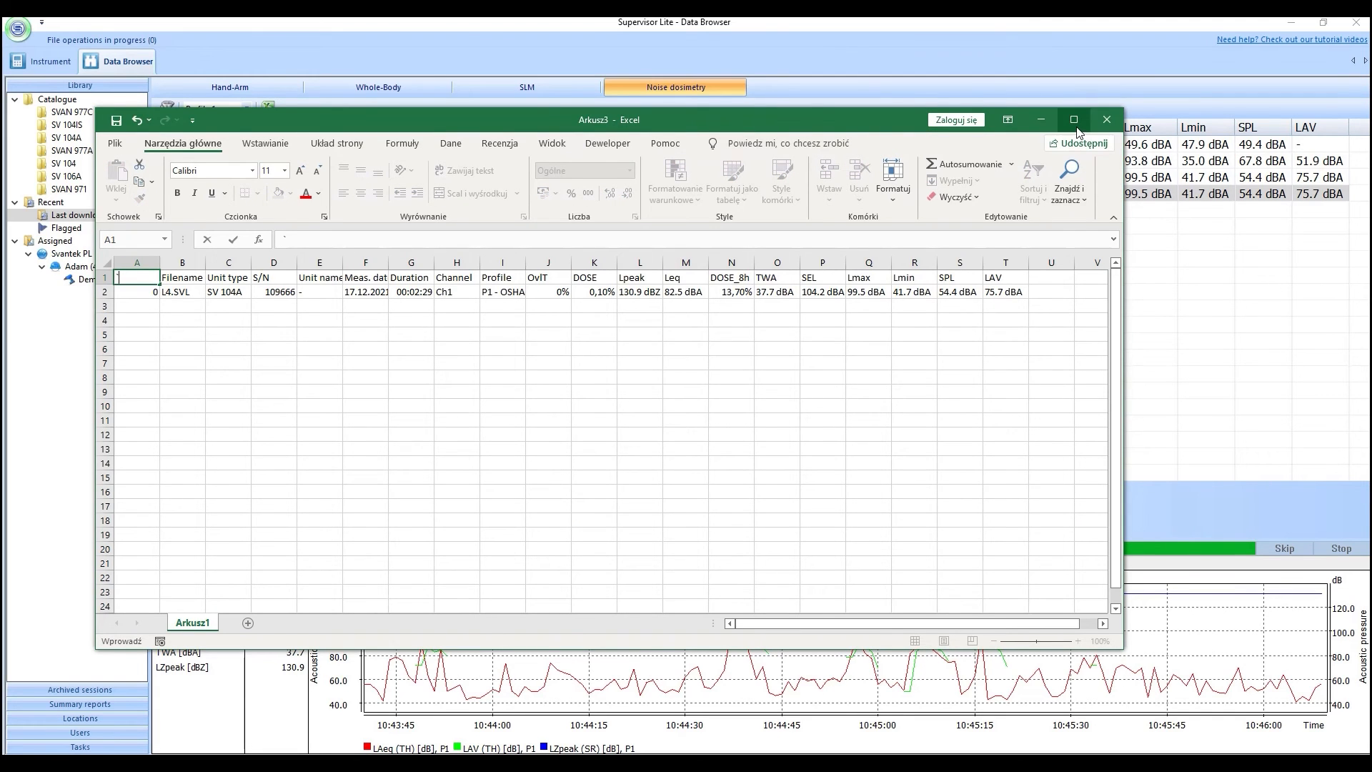
left_click(1106, 120)
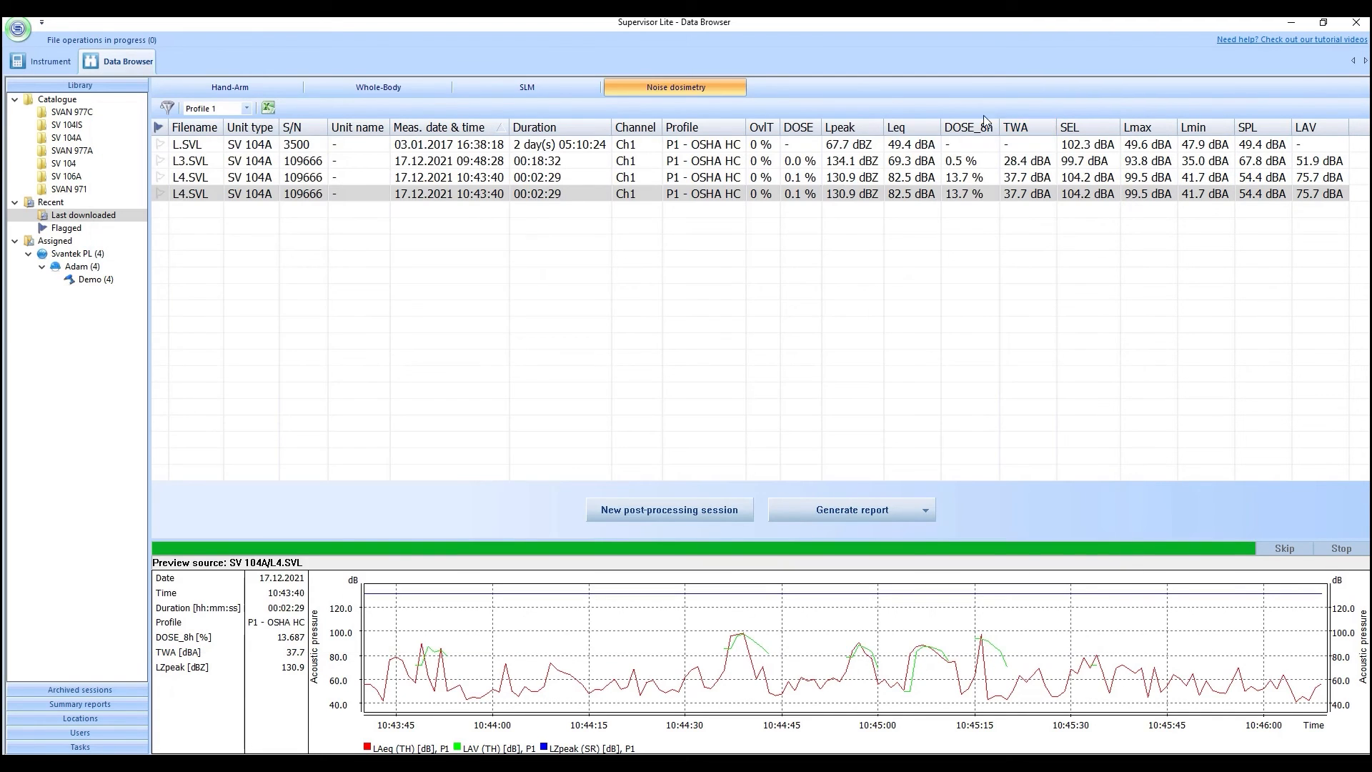
left_click(48, 62)
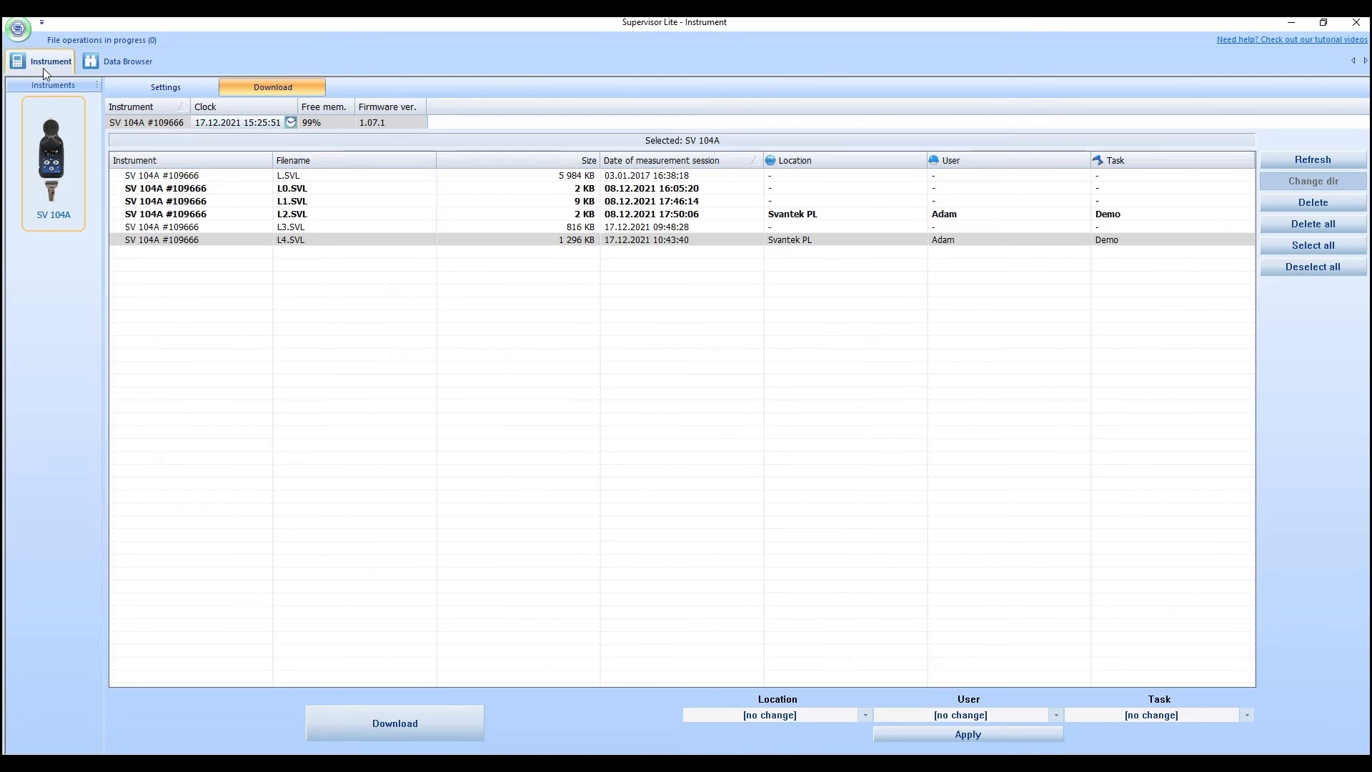
left_click(128, 61)
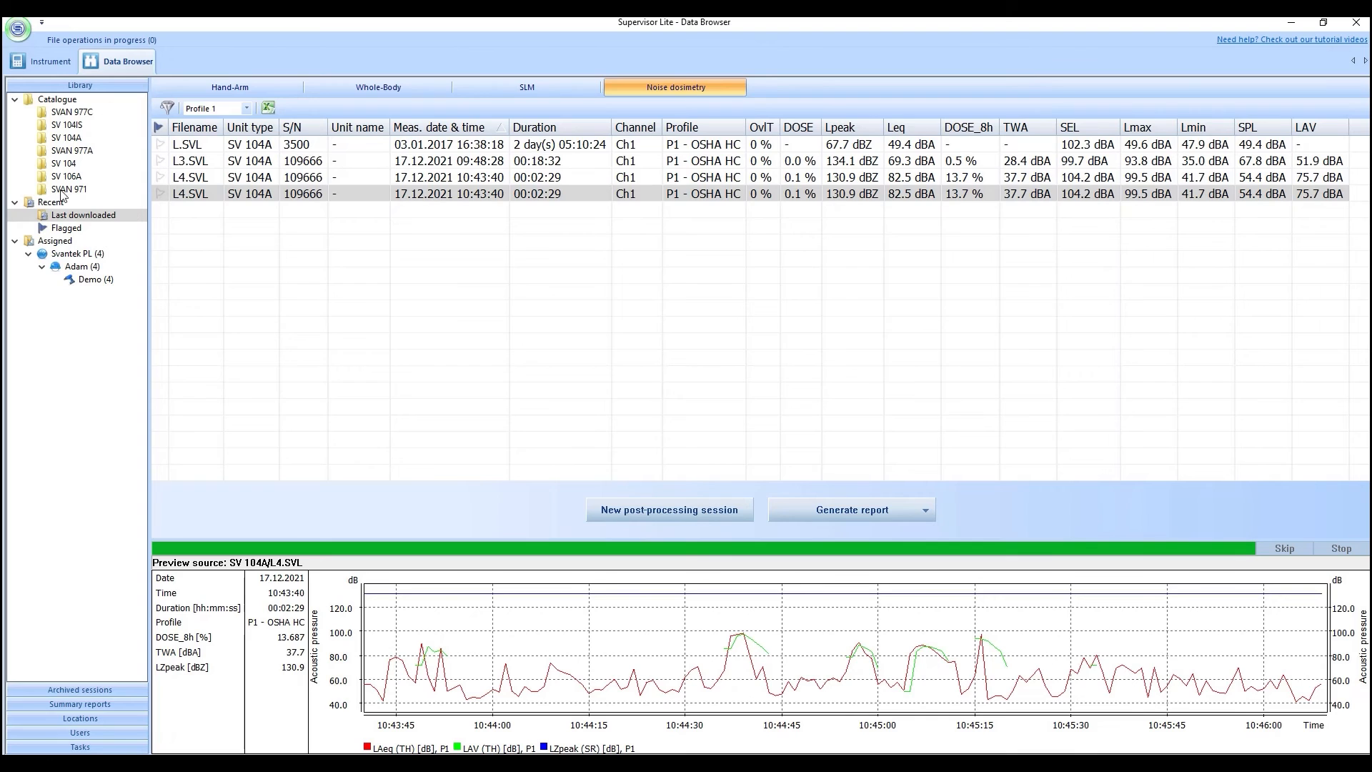
mouse_move(68, 220)
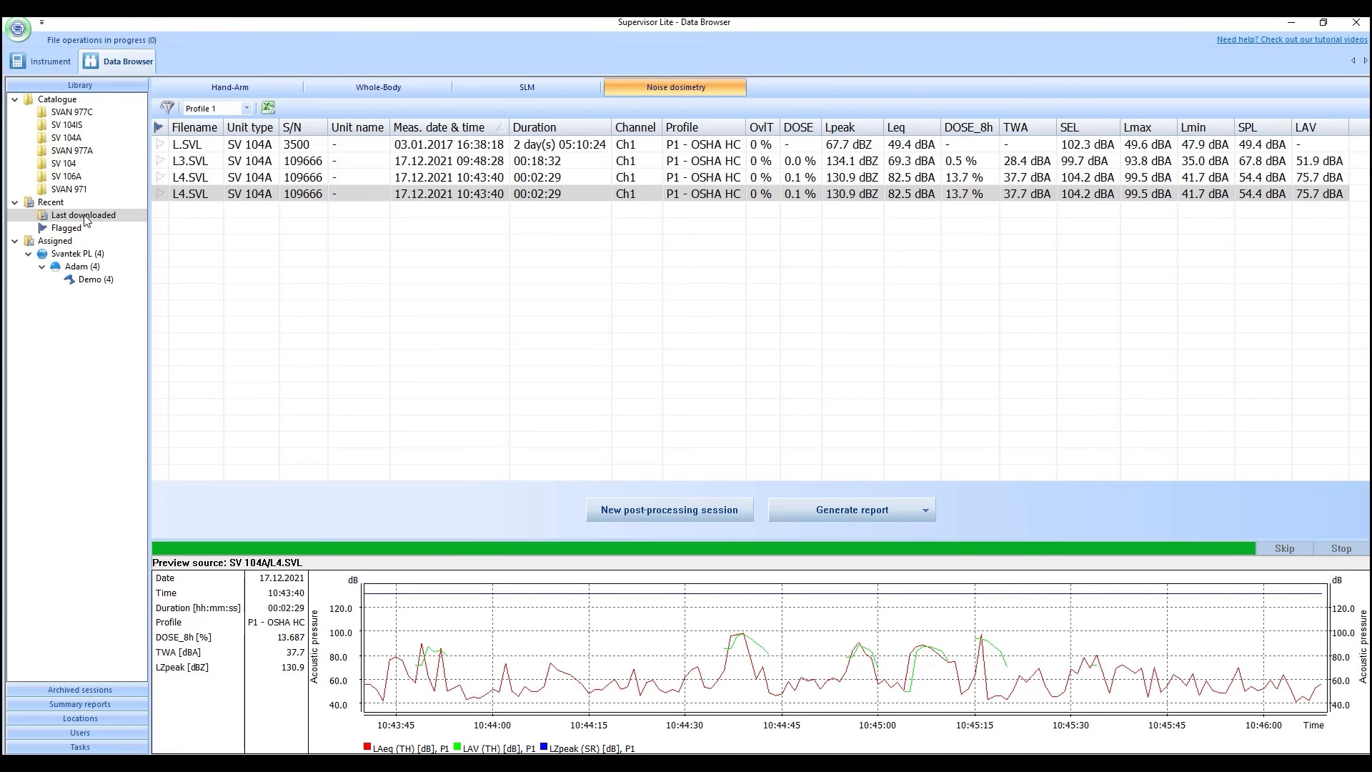
left_click(39, 60)
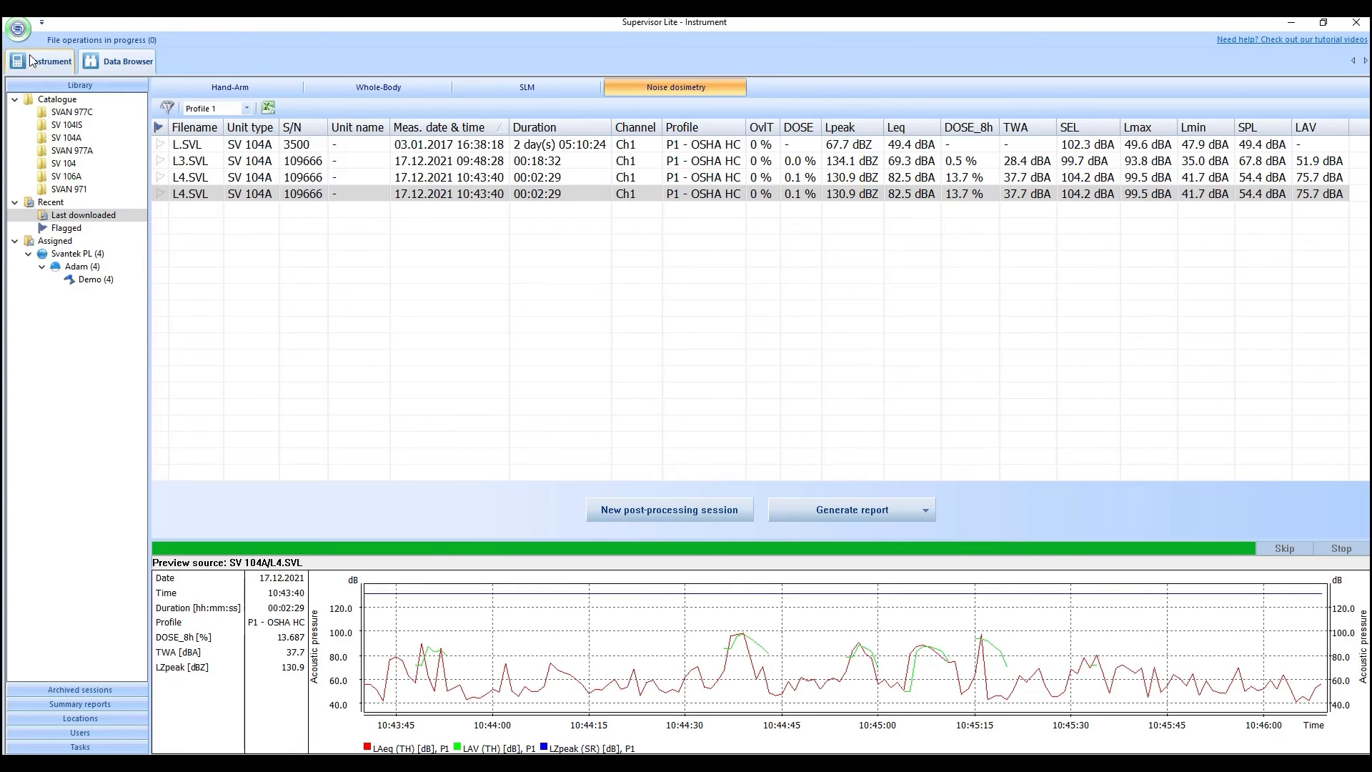
left_click(45, 61)
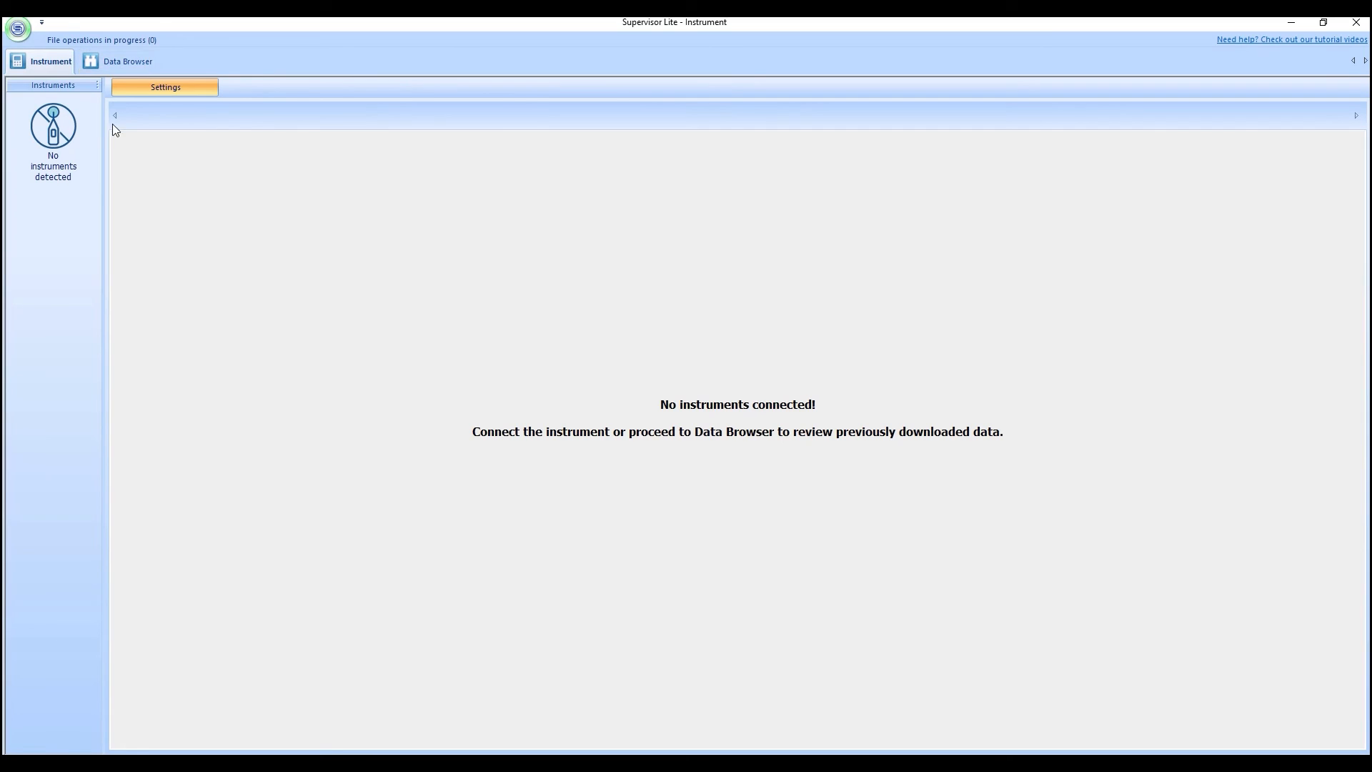
left_click(127, 61)
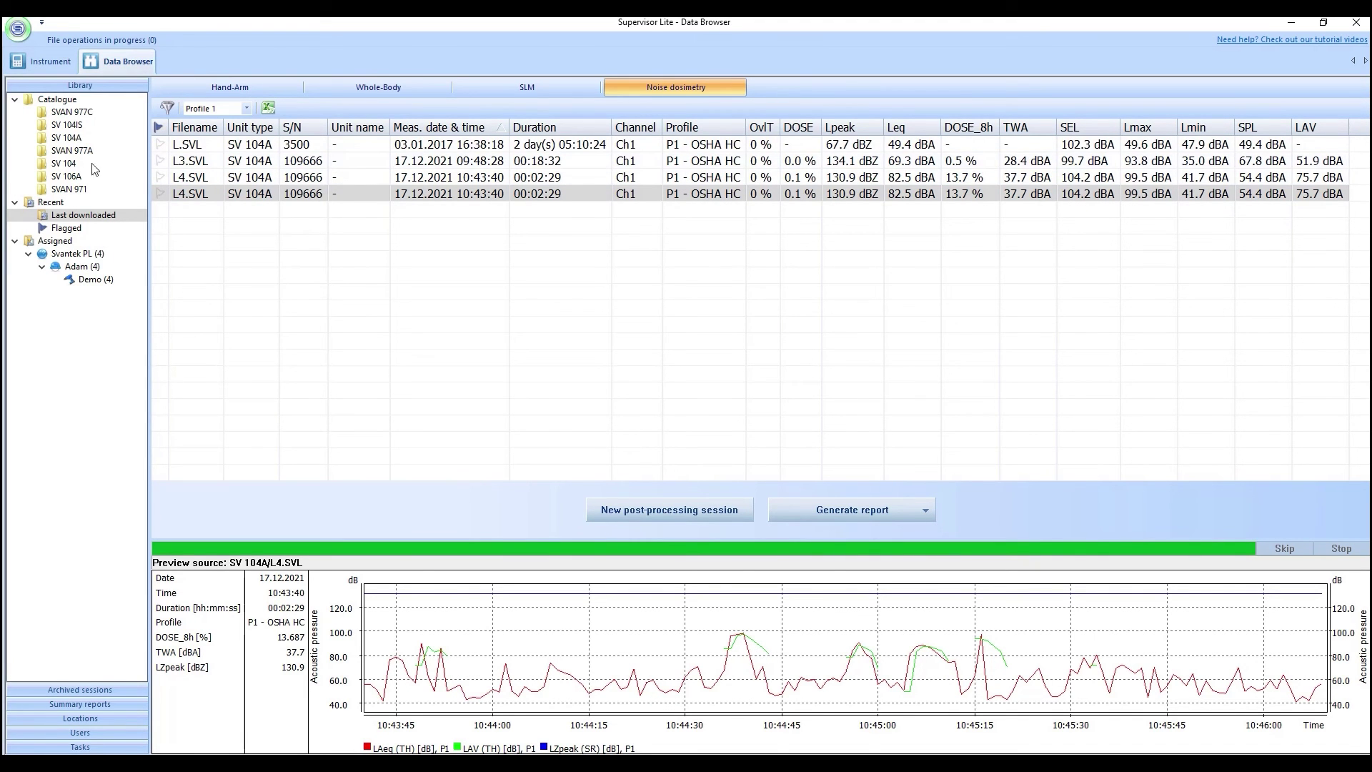
mouse_move(125, 215)
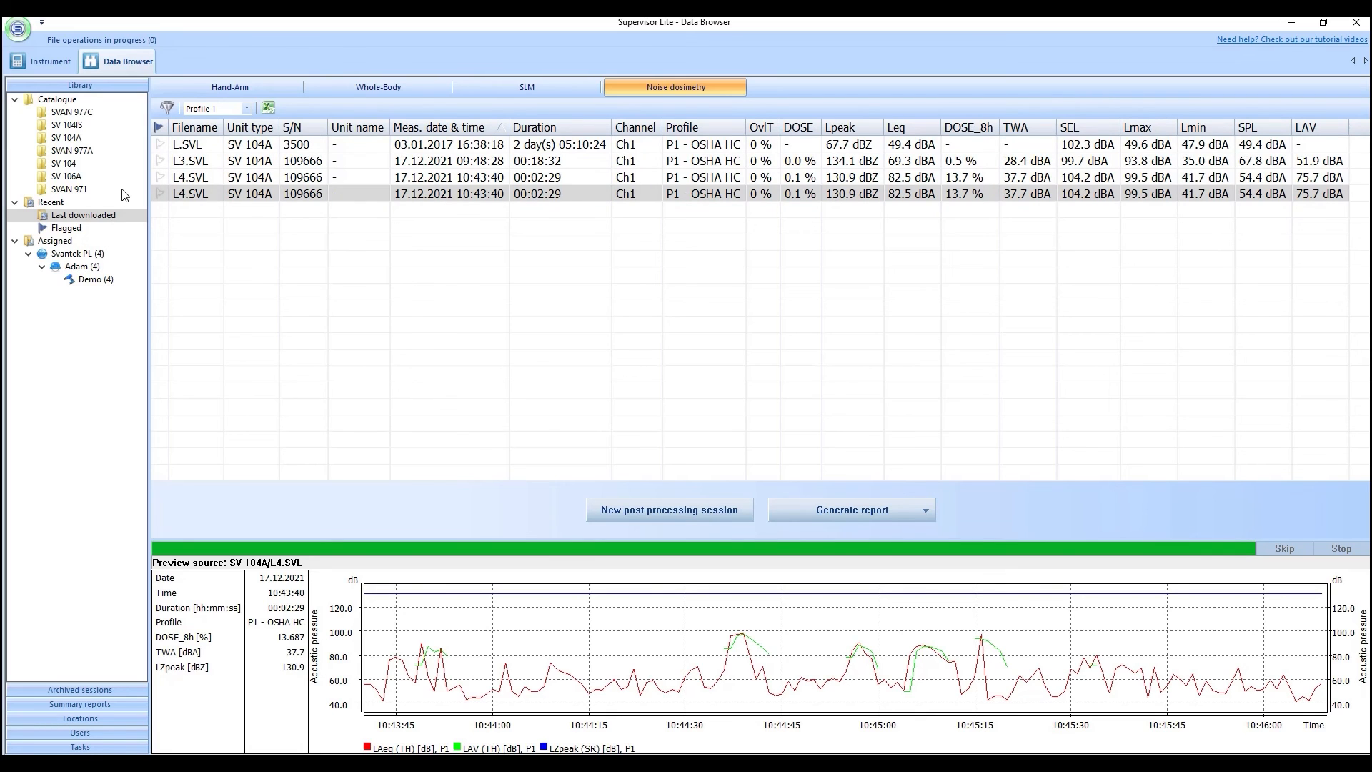
mouse_move(260, 282)
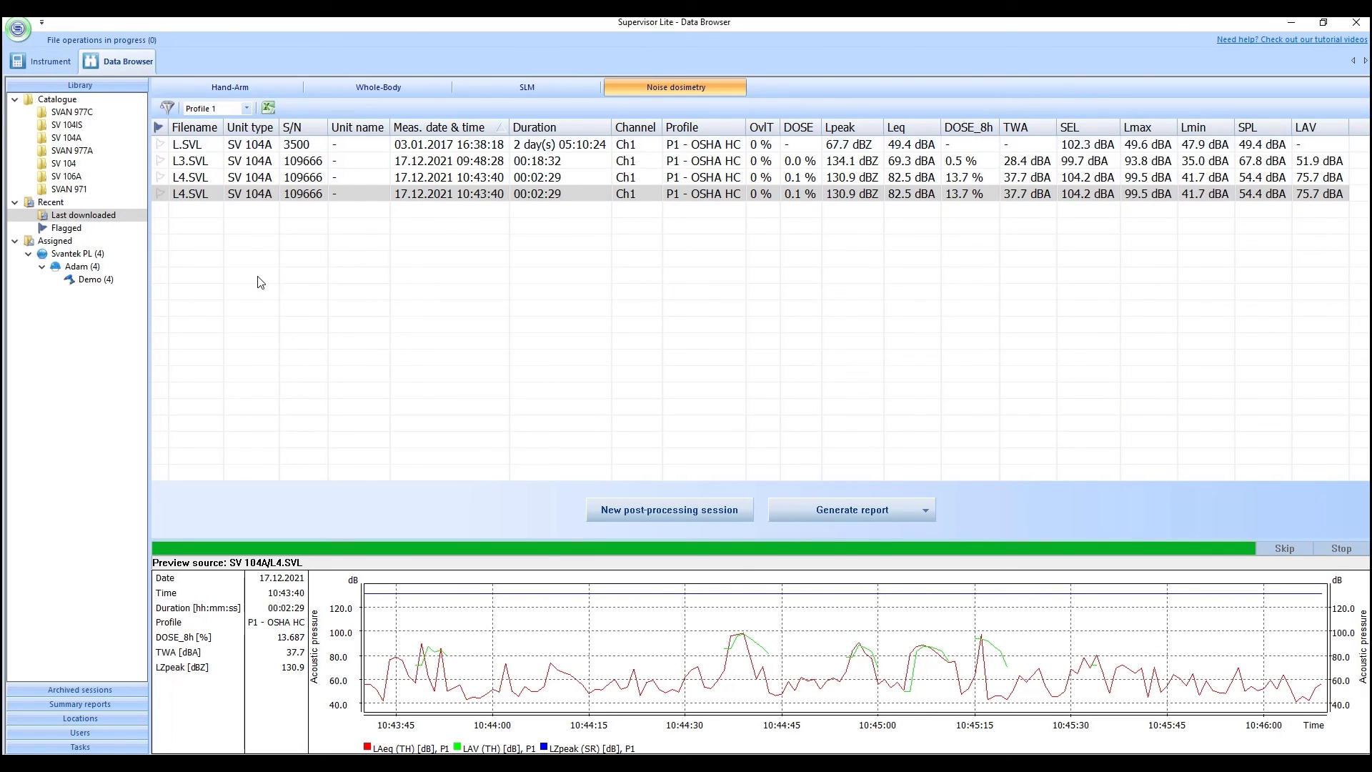